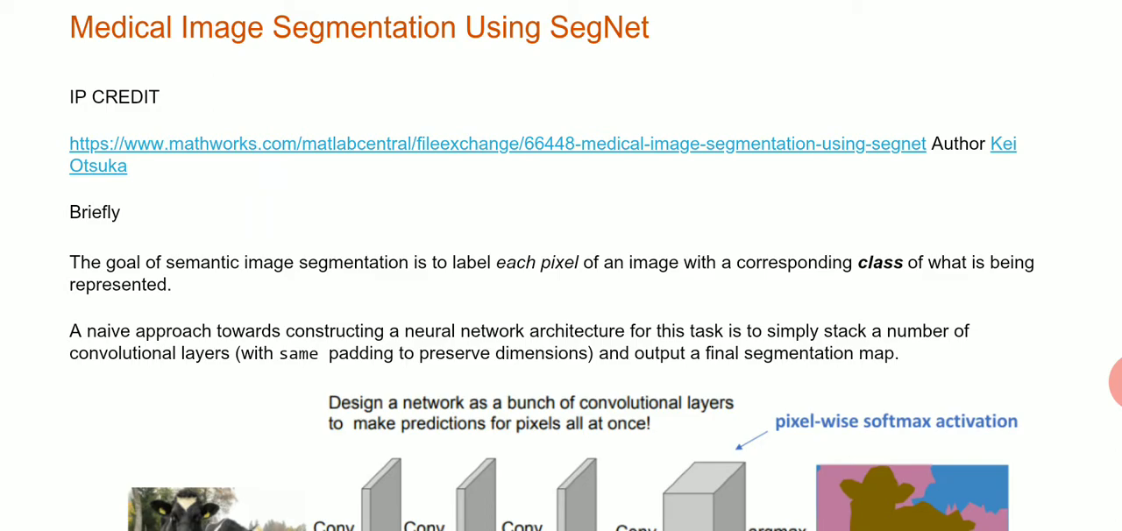
scroll(down, 3)
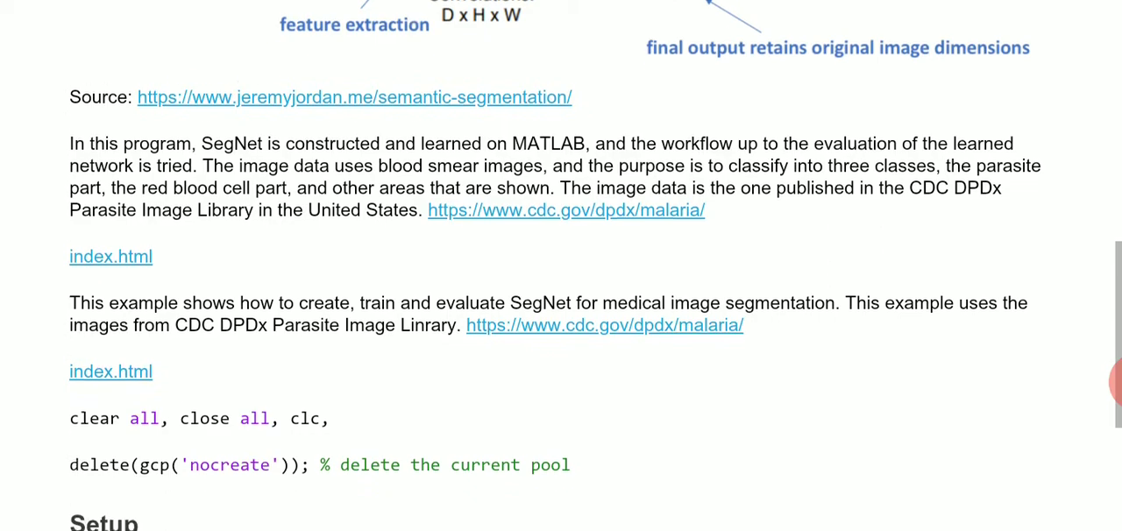
scroll(down, 3)
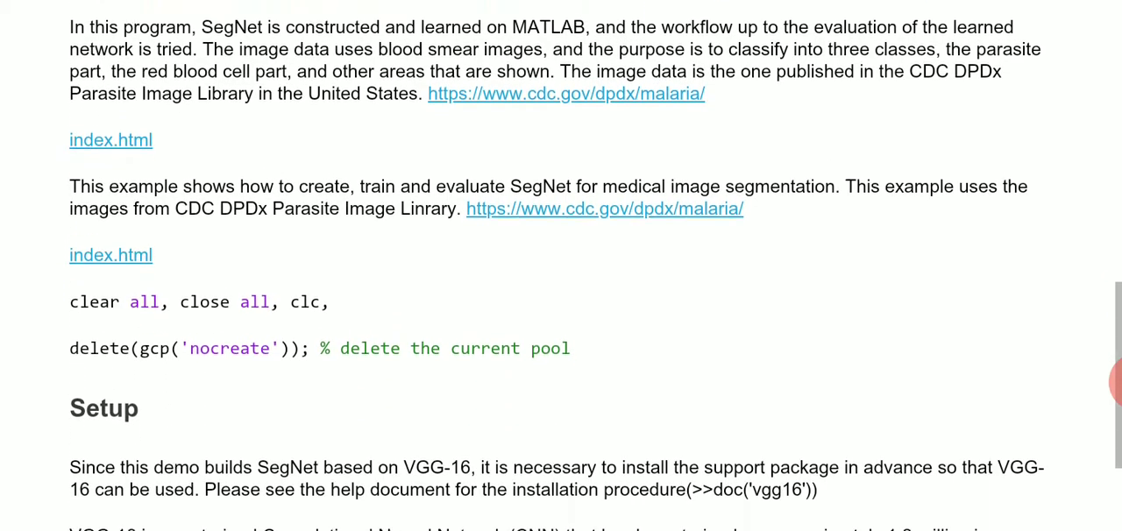
scroll(down, 3)
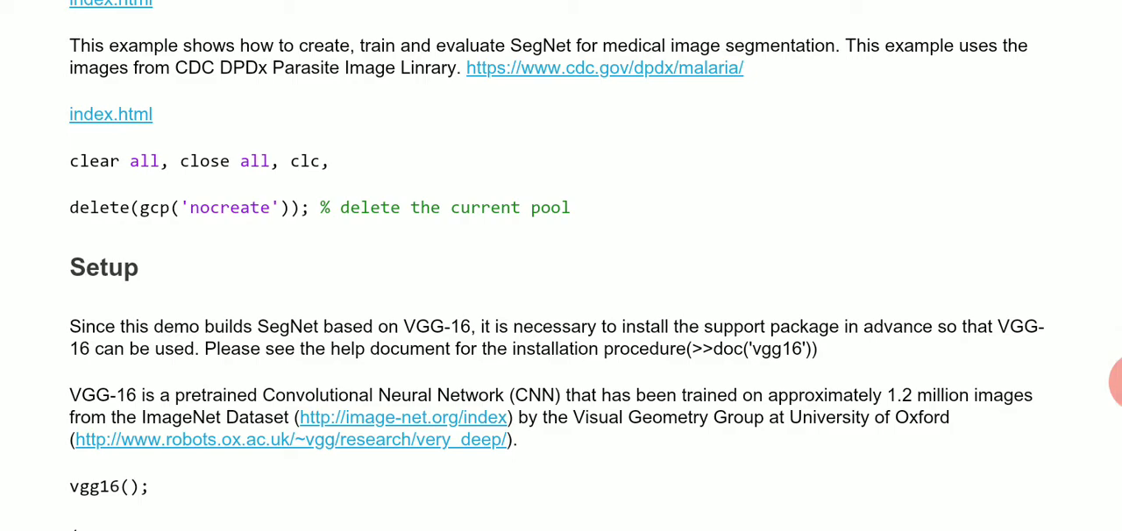
scroll(down, 3)
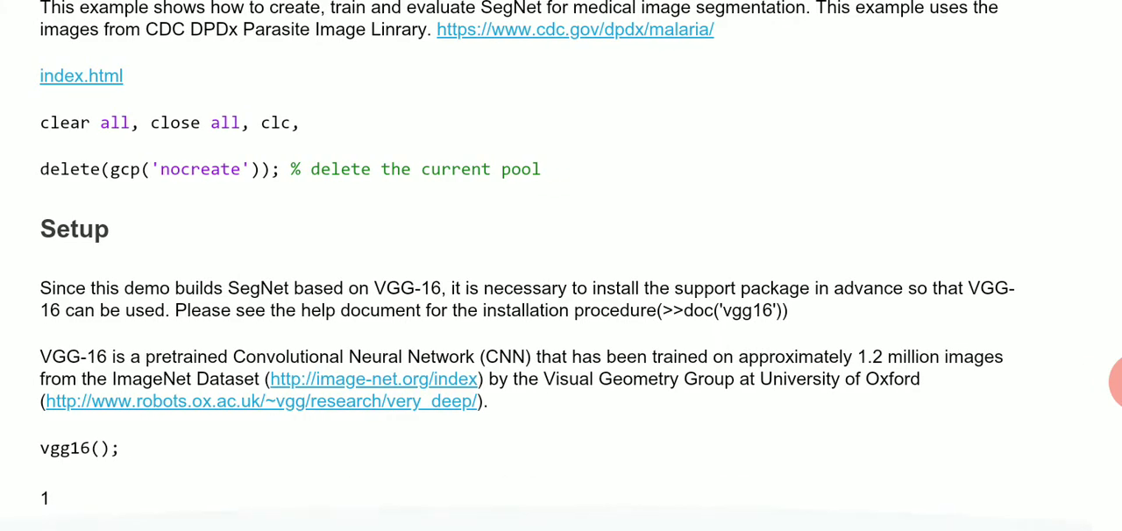
scroll(down, 3)
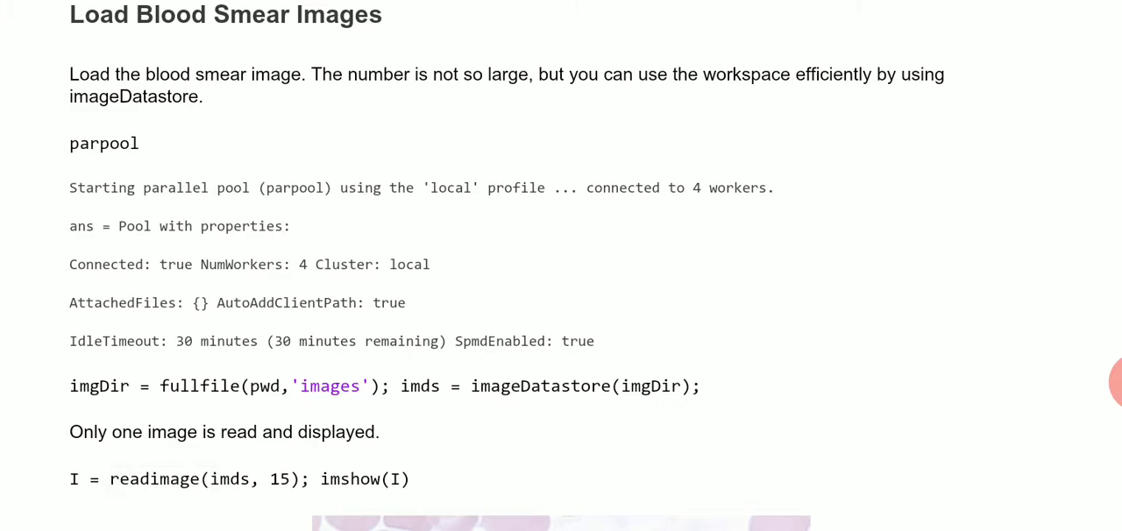
scroll(down, 3)
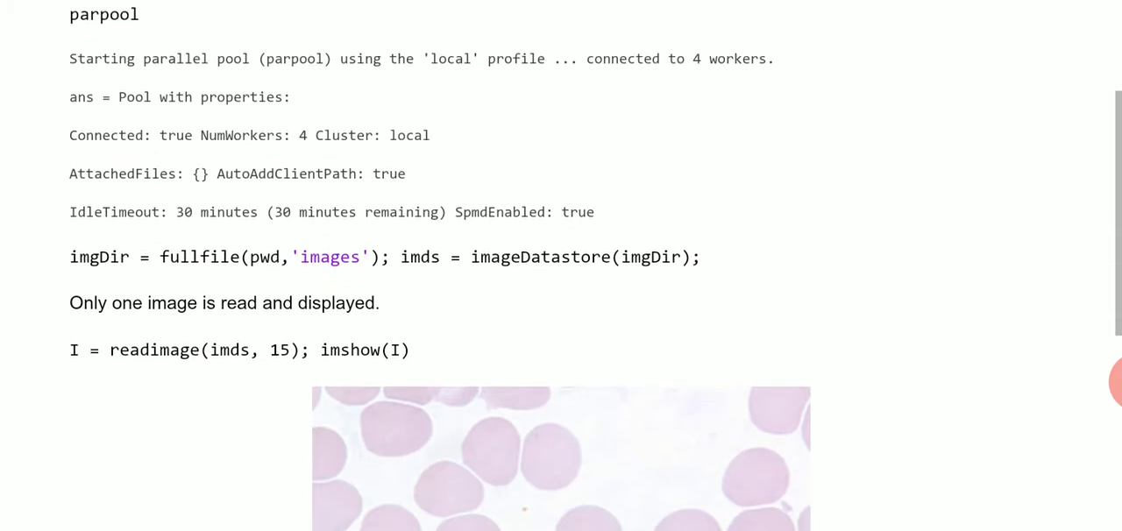
scroll(up, 3)
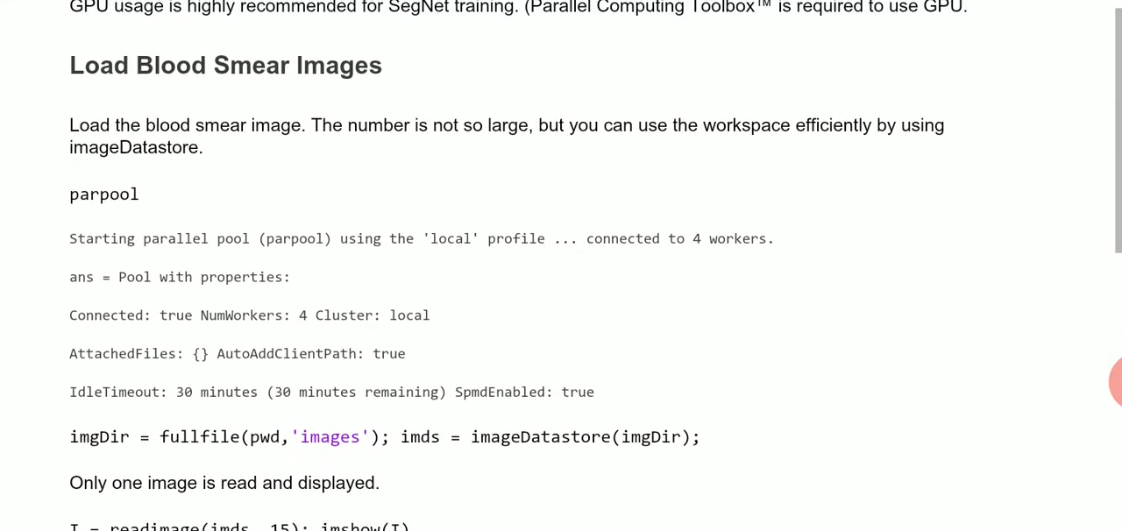
scroll(down, 3)
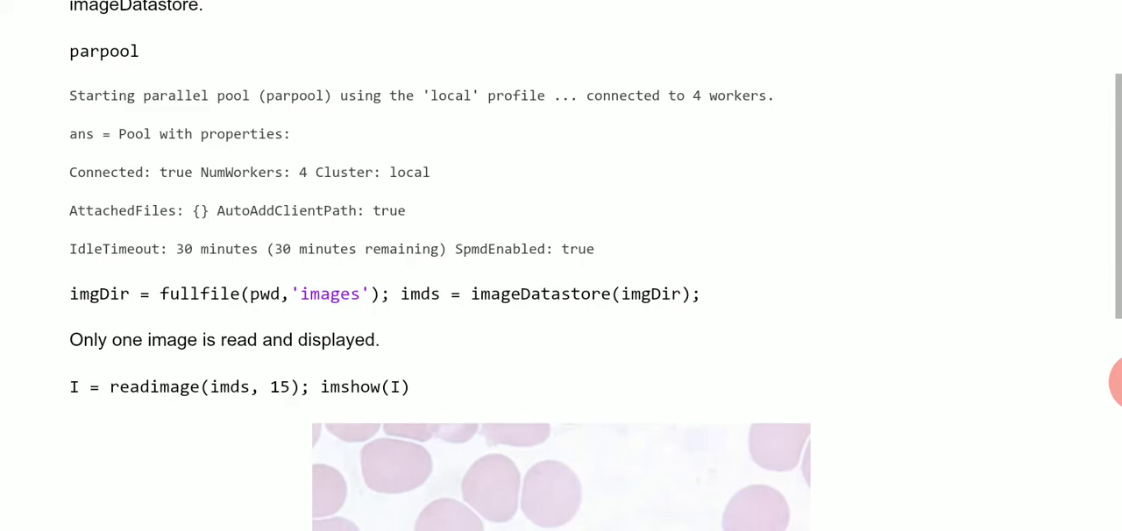
scroll(down, 3)
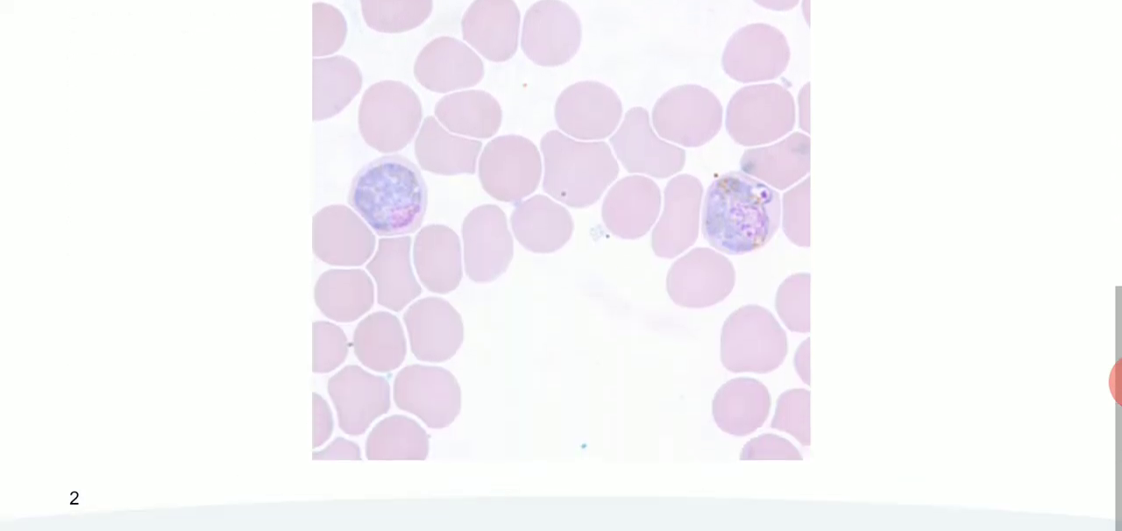
scroll(down, 3)
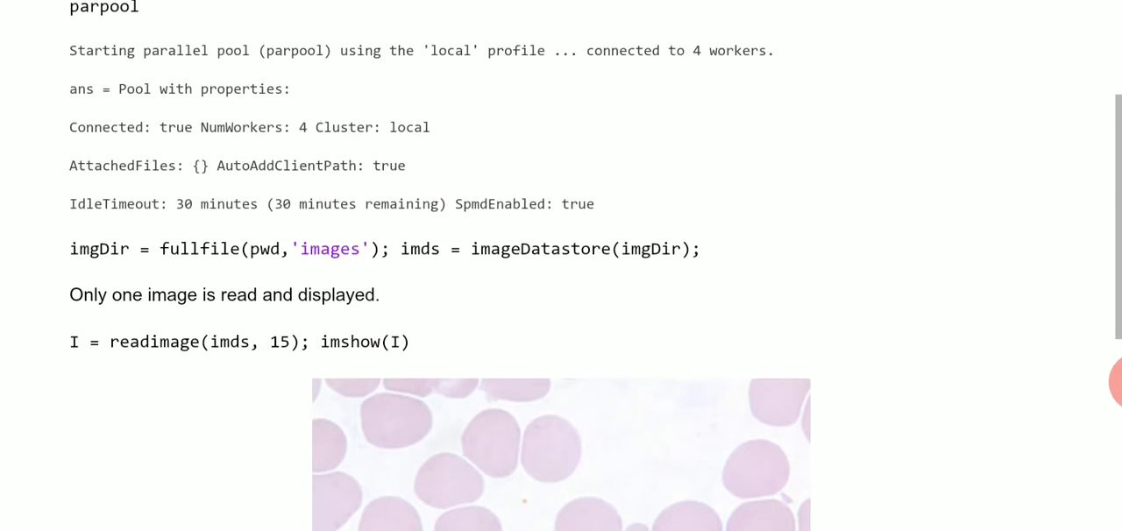
scroll(down, 3)
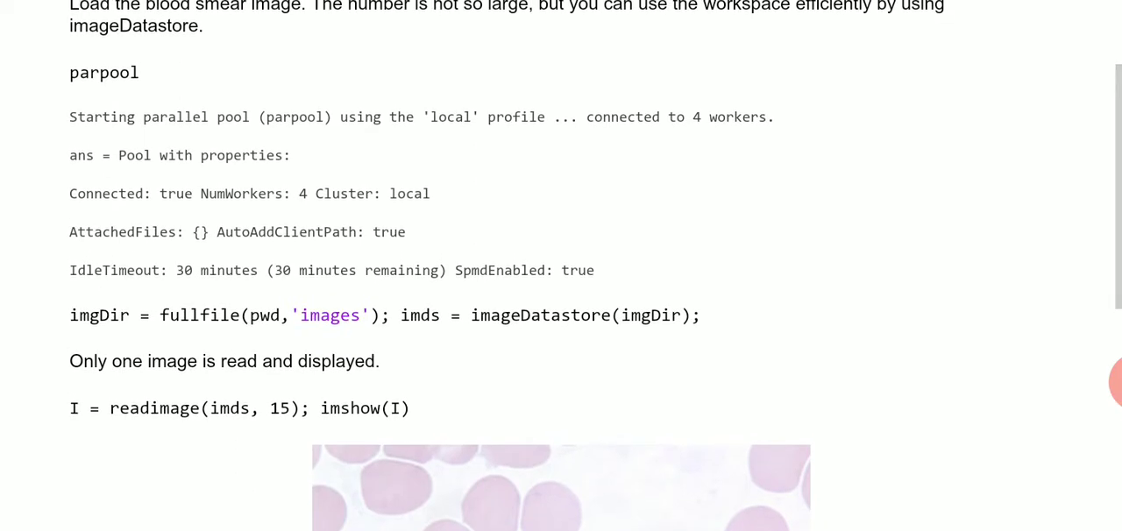
scroll(down, 3)
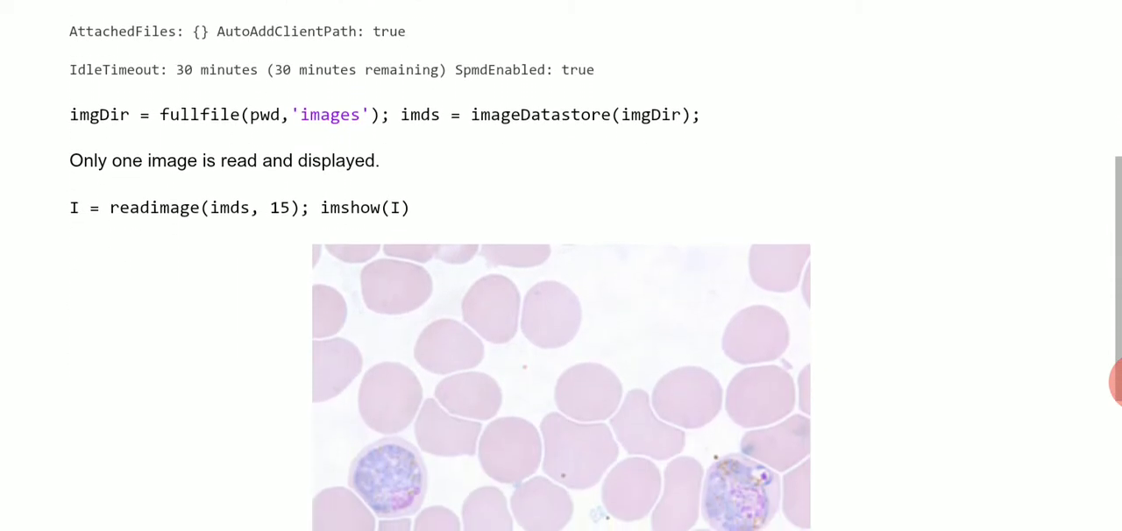
scroll(down, 3)
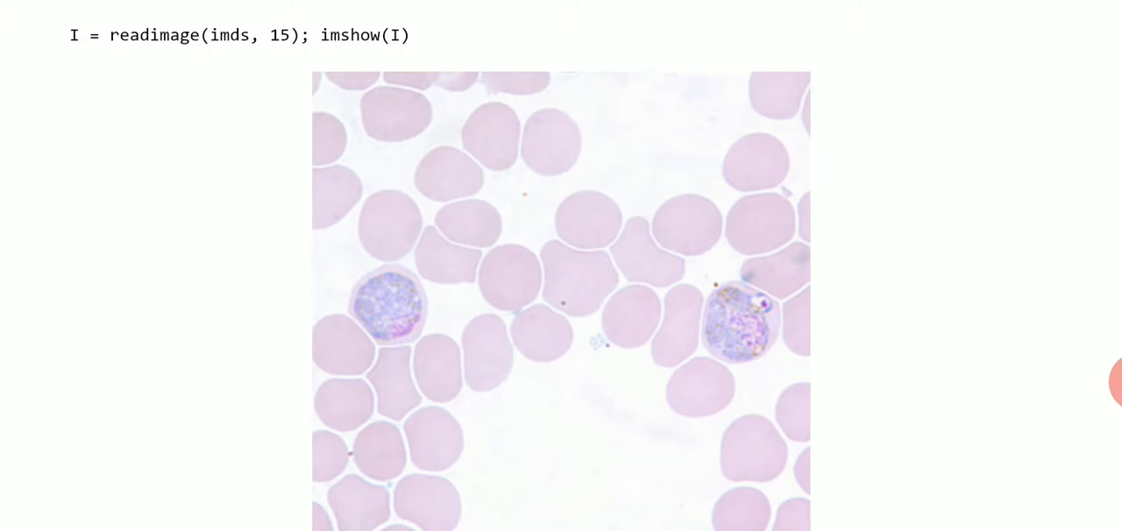
scroll(down, 3)
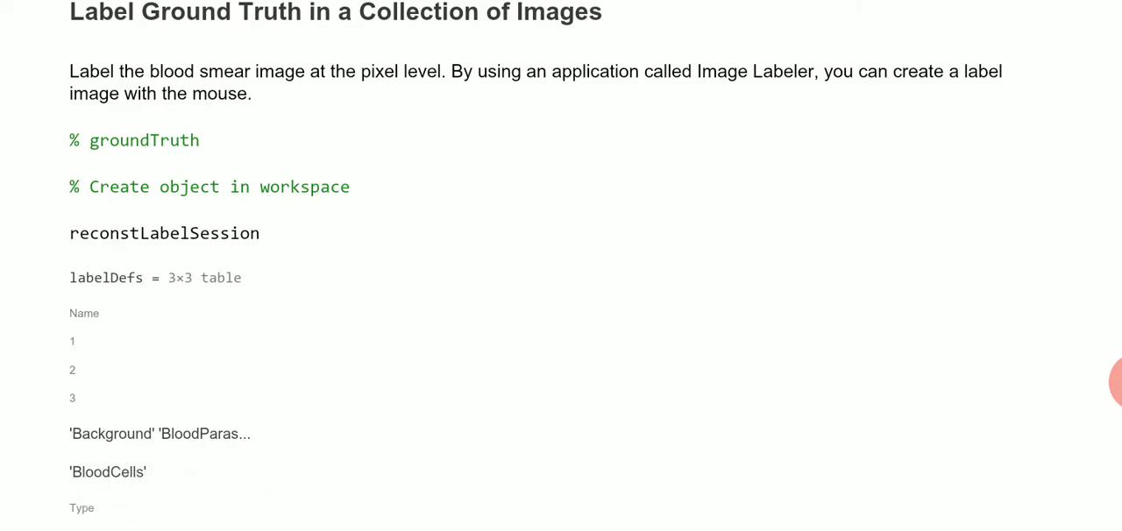
scroll(down, 3)
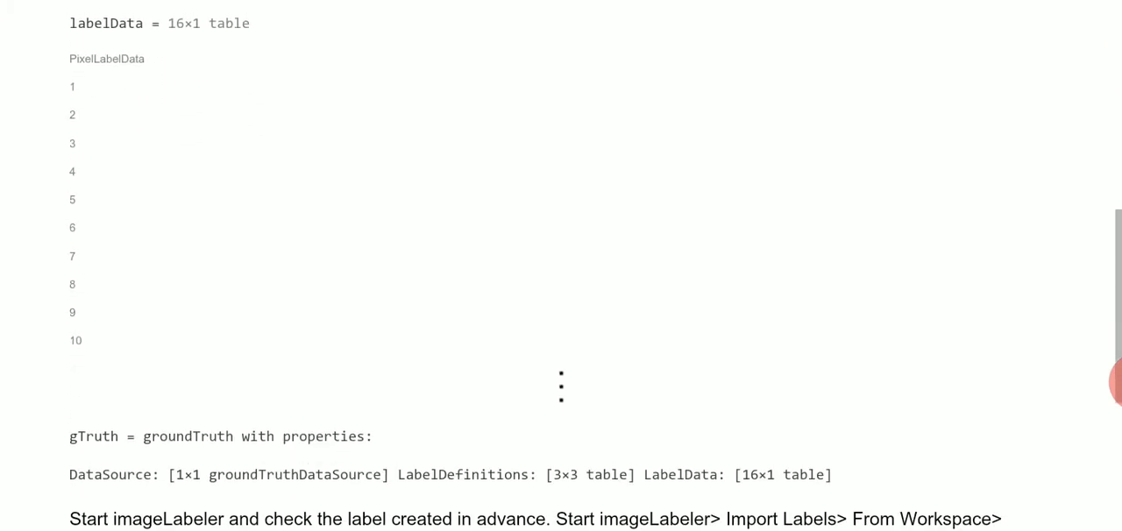
scroll(down, 3)
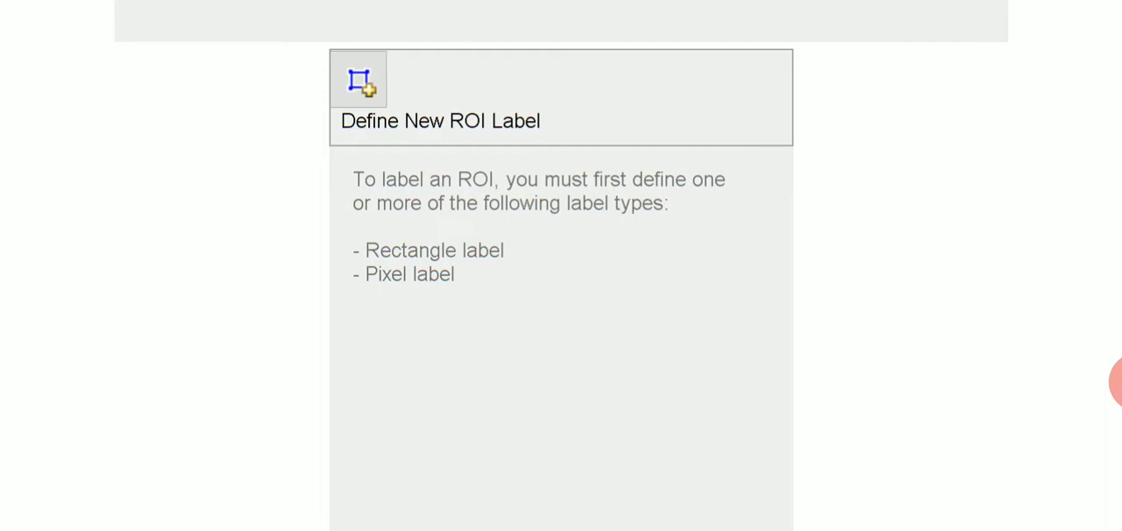
scroll(down, 3)
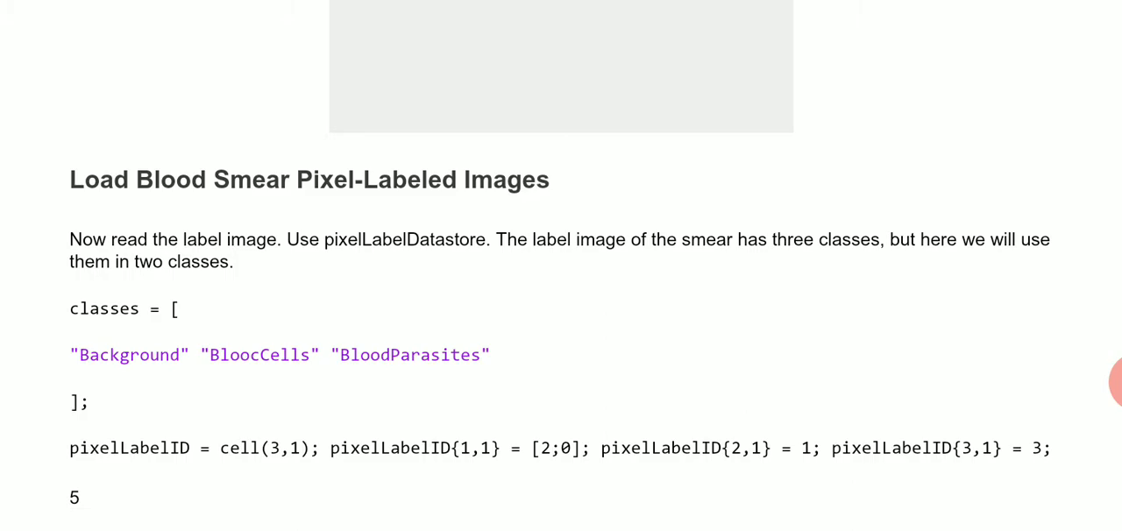
scroll(down, 3)
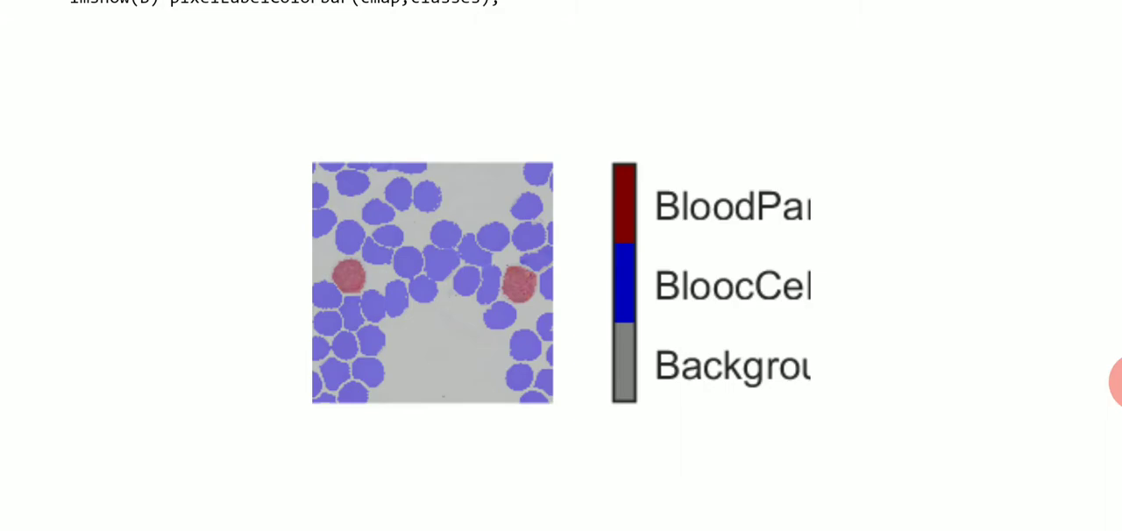
scroll(down, 3)
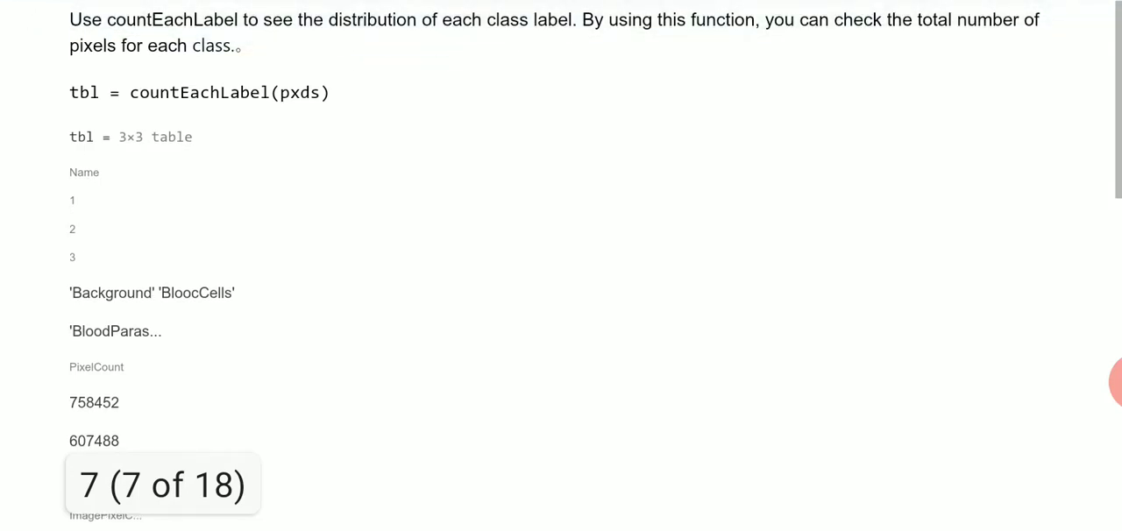
scroll(down, 3)
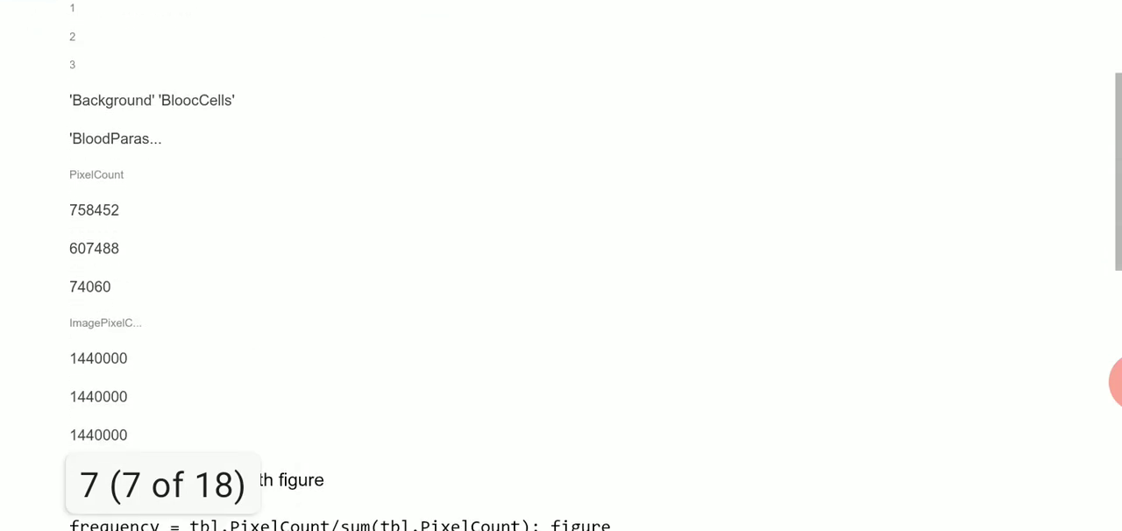
scroll(down, 3)
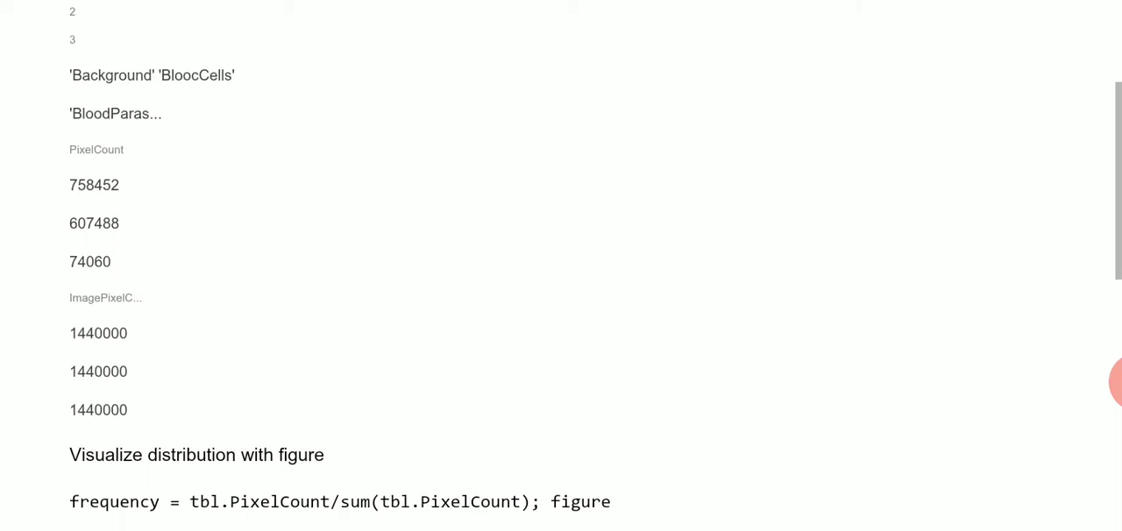
scroll(down, 3)
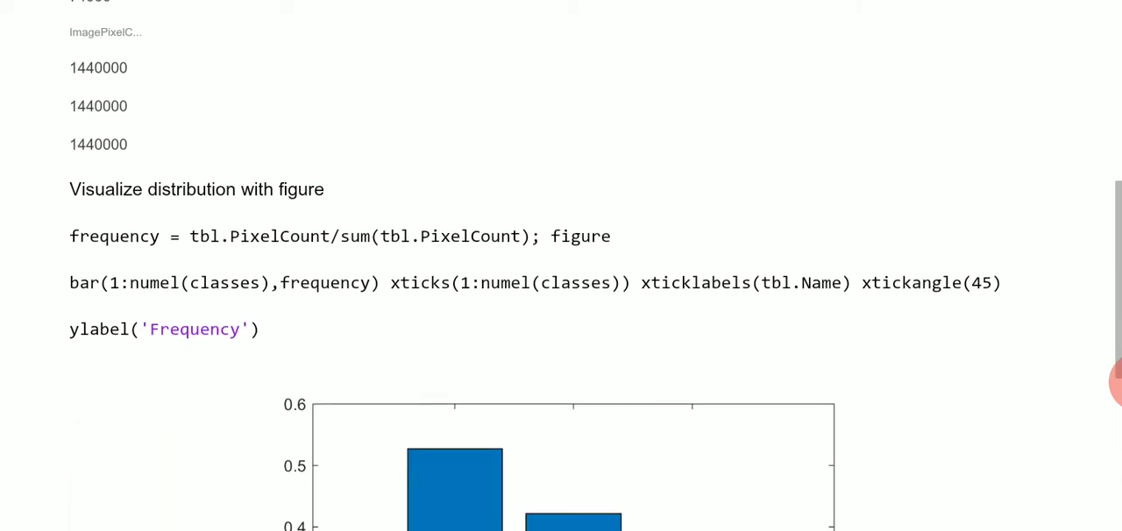
scroll(down, 3)
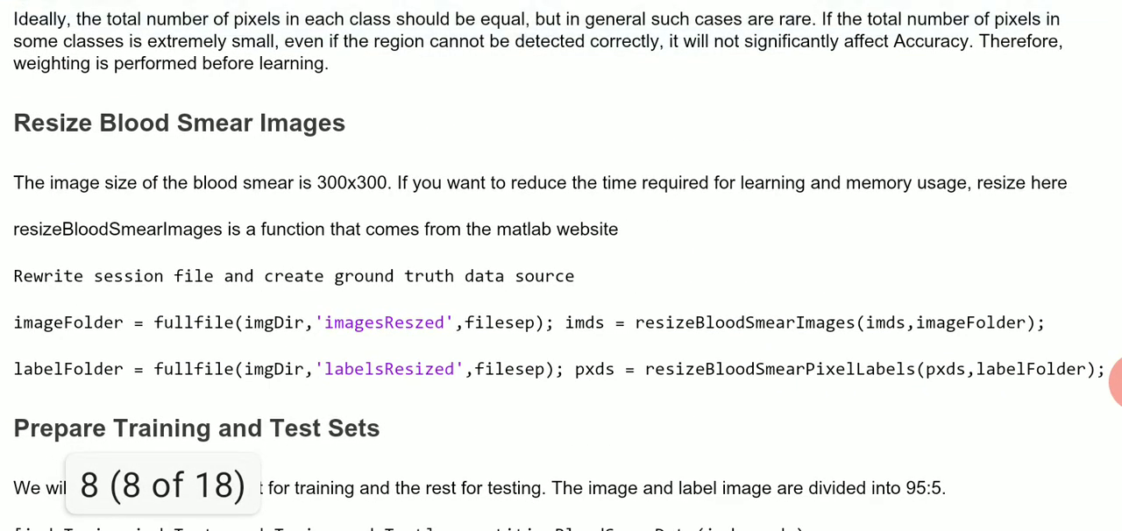
scroll(down, 3)
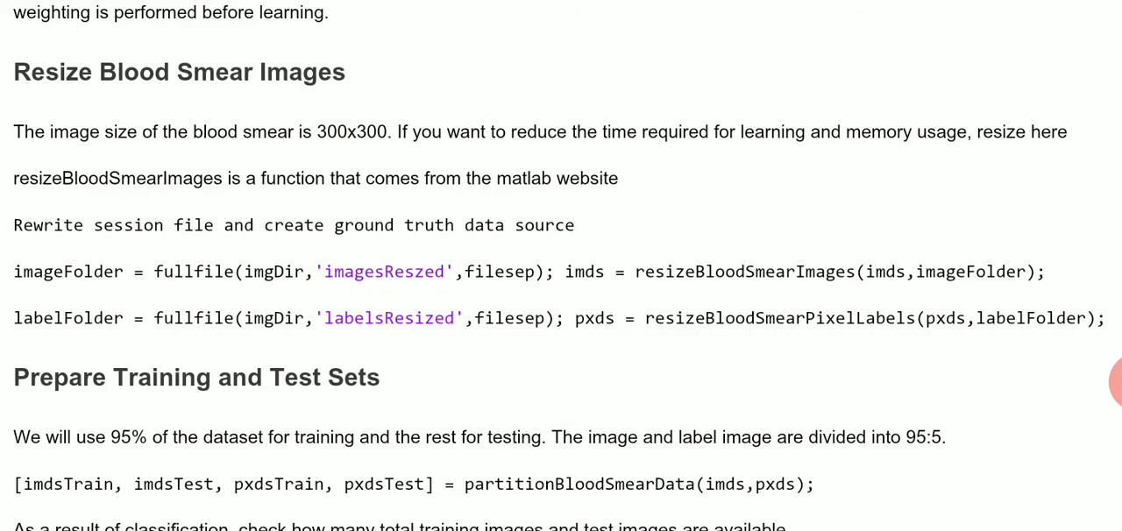
scroll(down, 3)
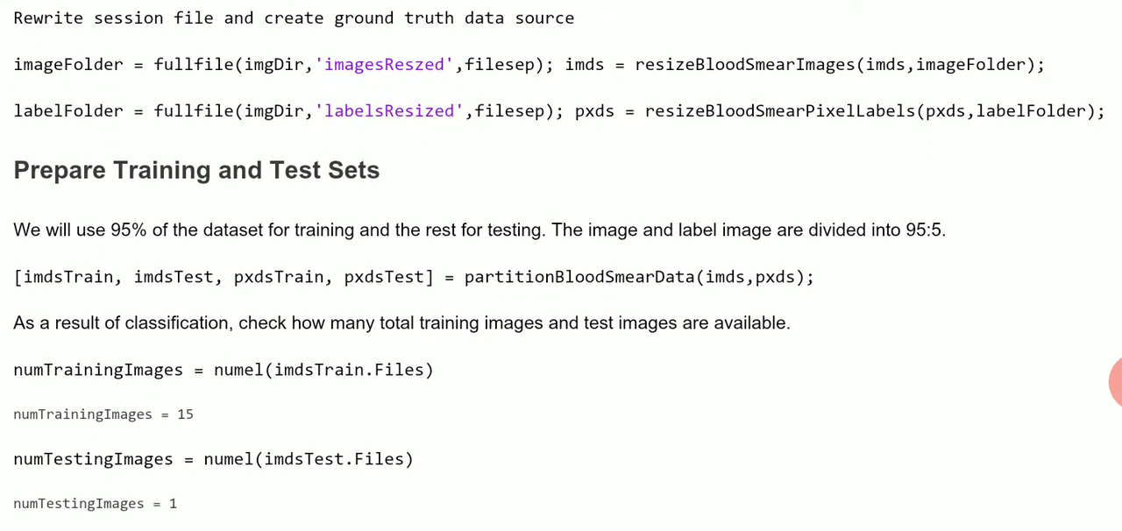
scroll(down, 3)
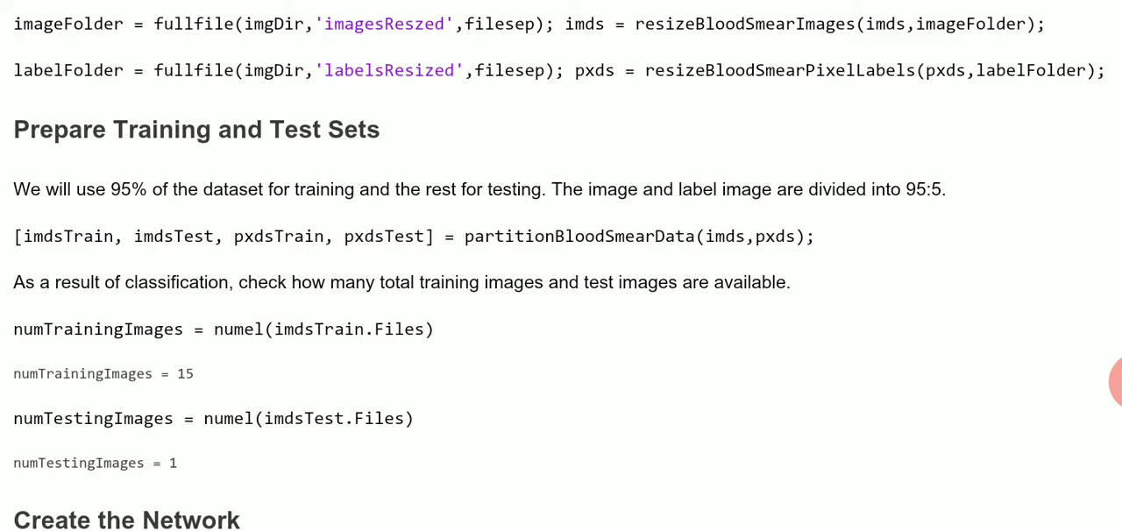
scroll(down, 3)
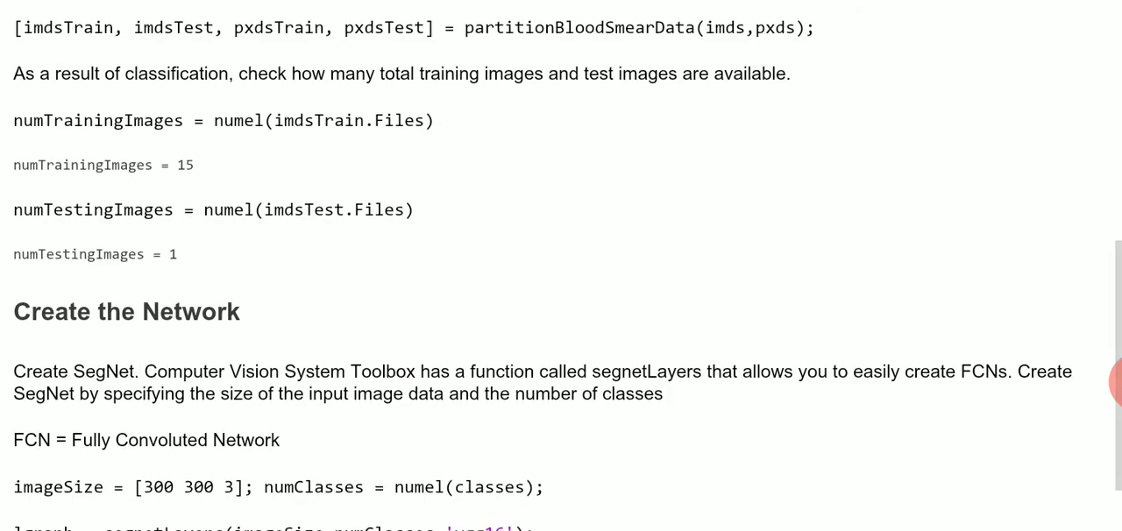
scroll(down, 3)
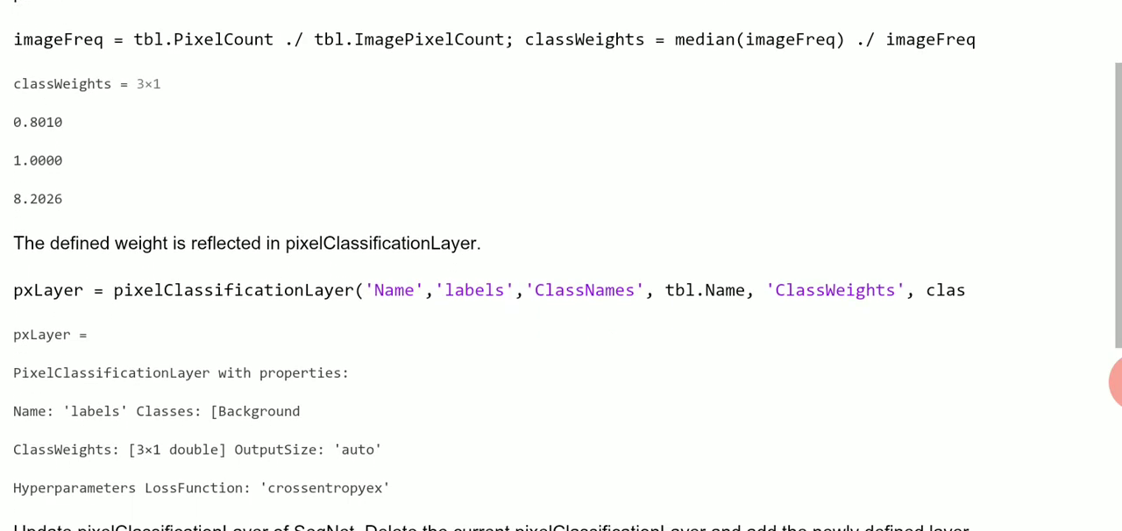
scroll(down, 3)
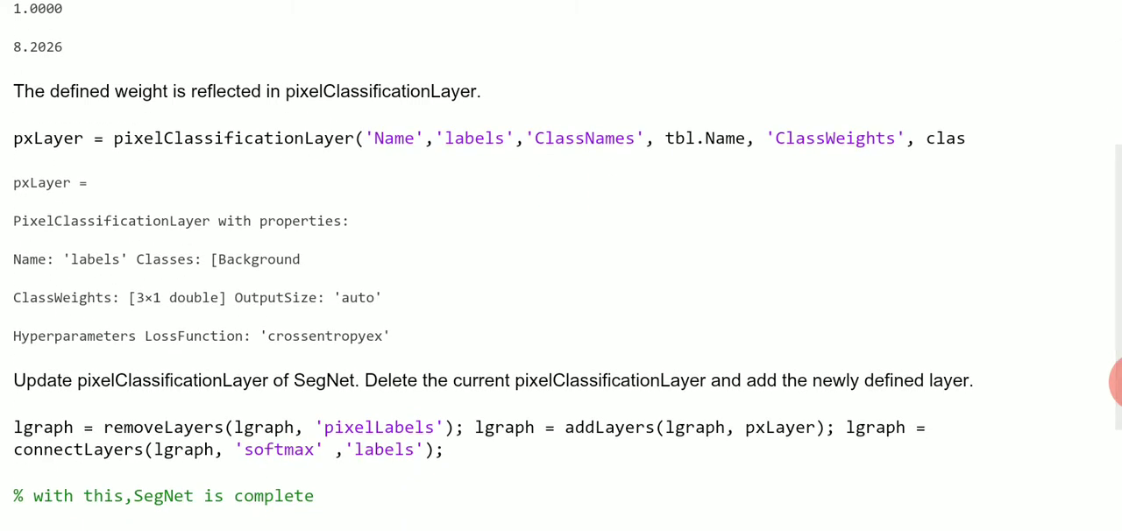
scroll(down, 3)
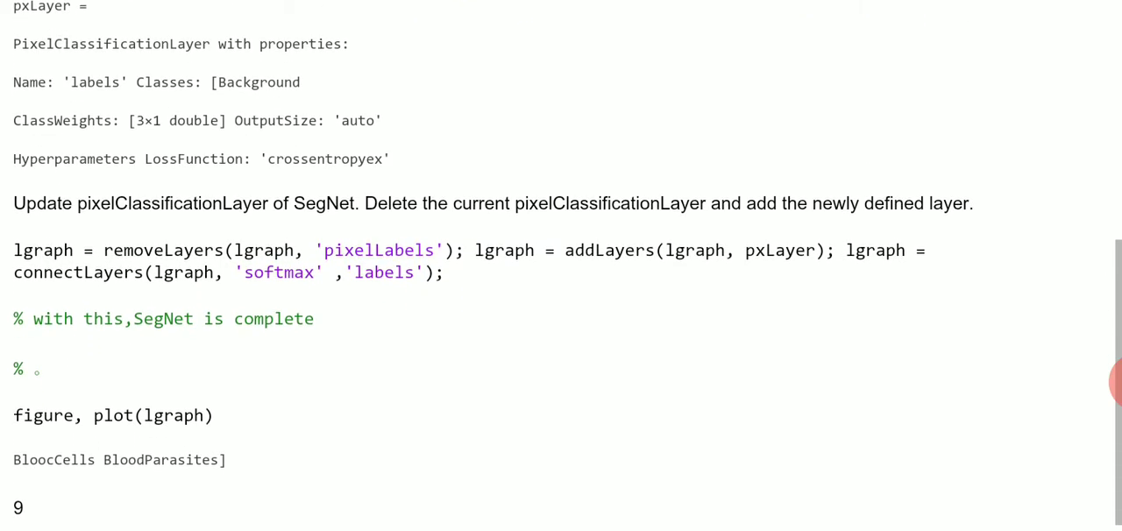
scroll(down, 3)
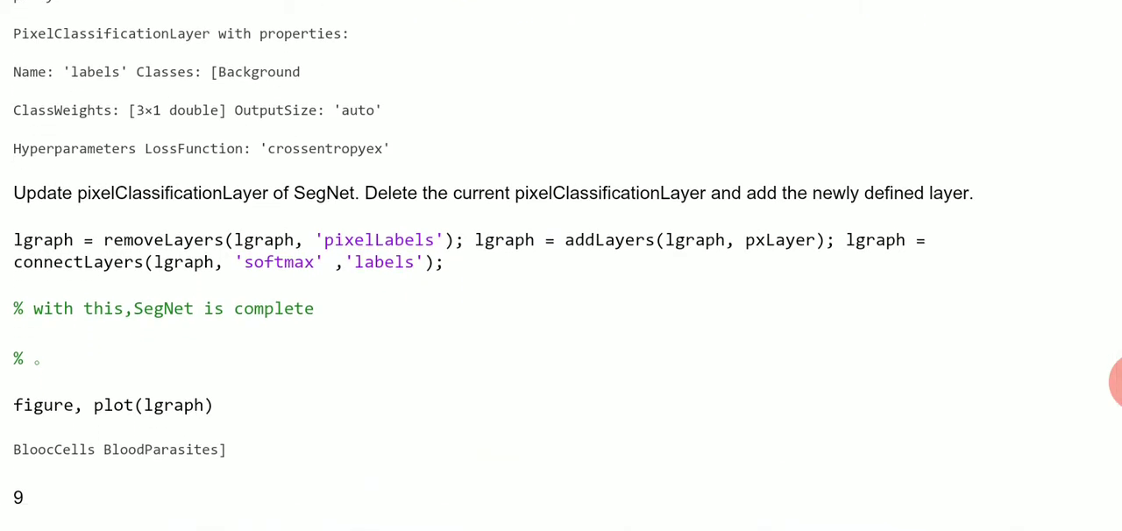
scroll(down, 3)
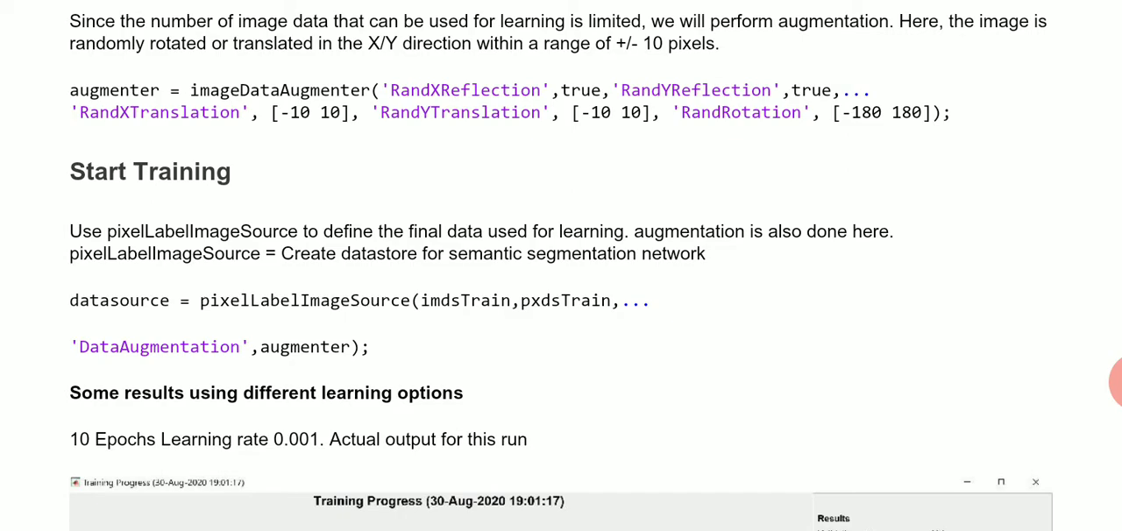
scroll(down, 3)
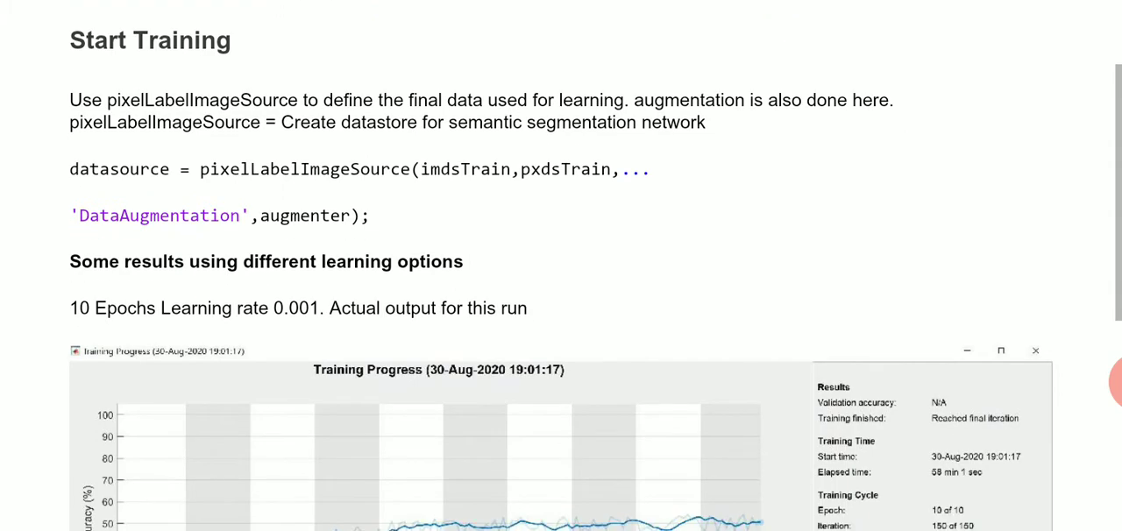
scroll(down, 3)
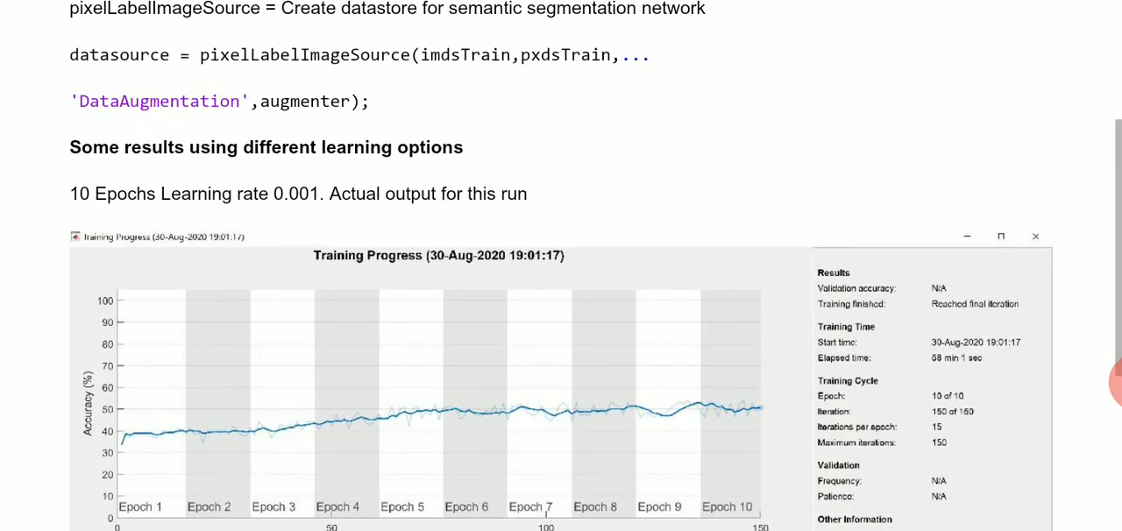
scroll(down, 3)
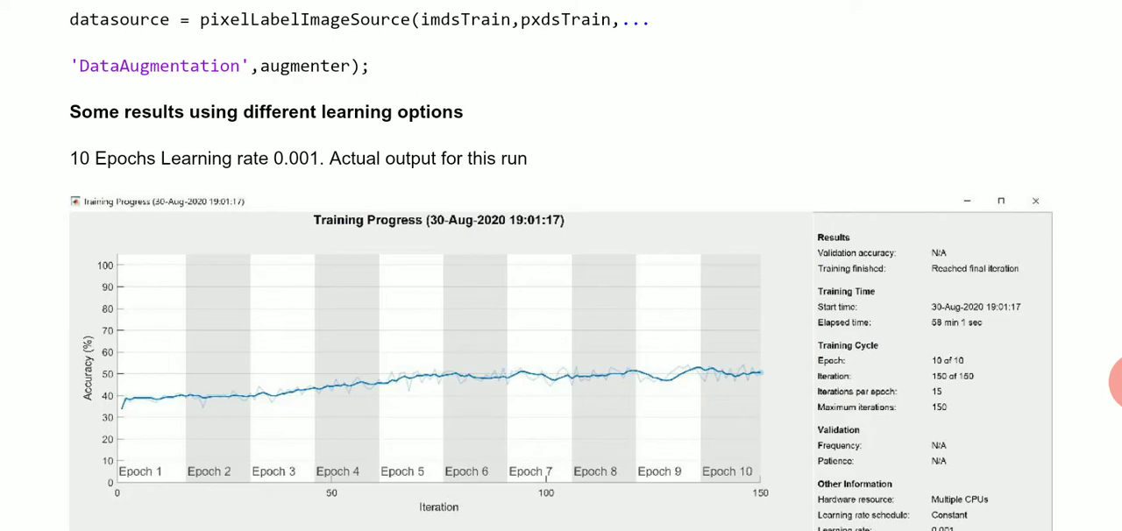
scroll(down, 3)
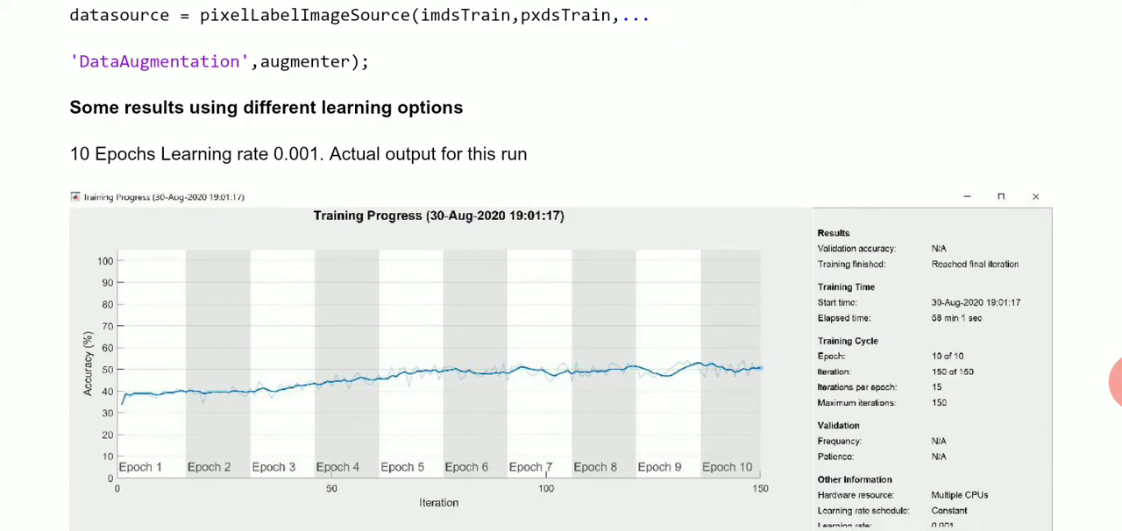
scroll(down, 3)
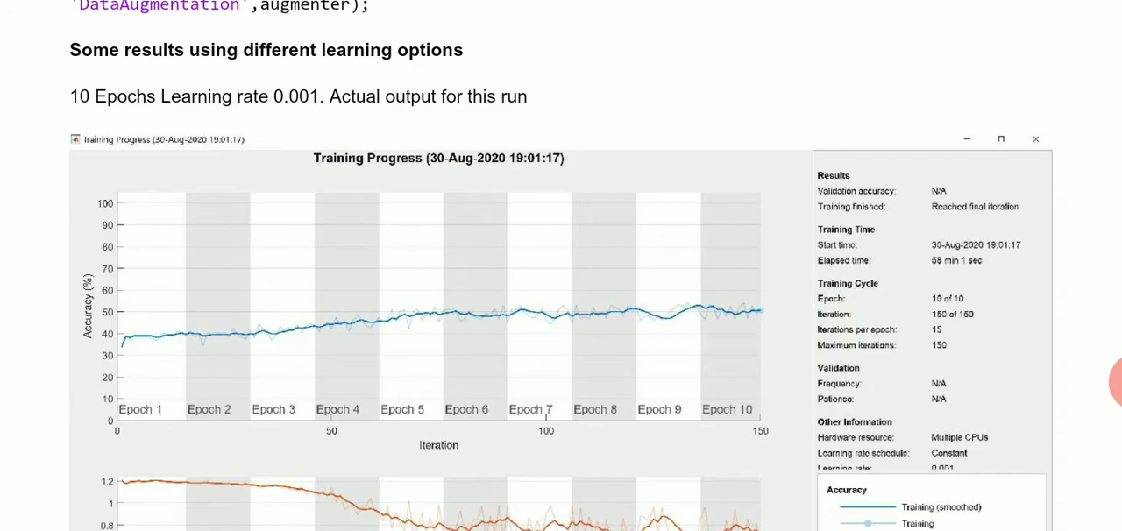
scroll(down, 3)
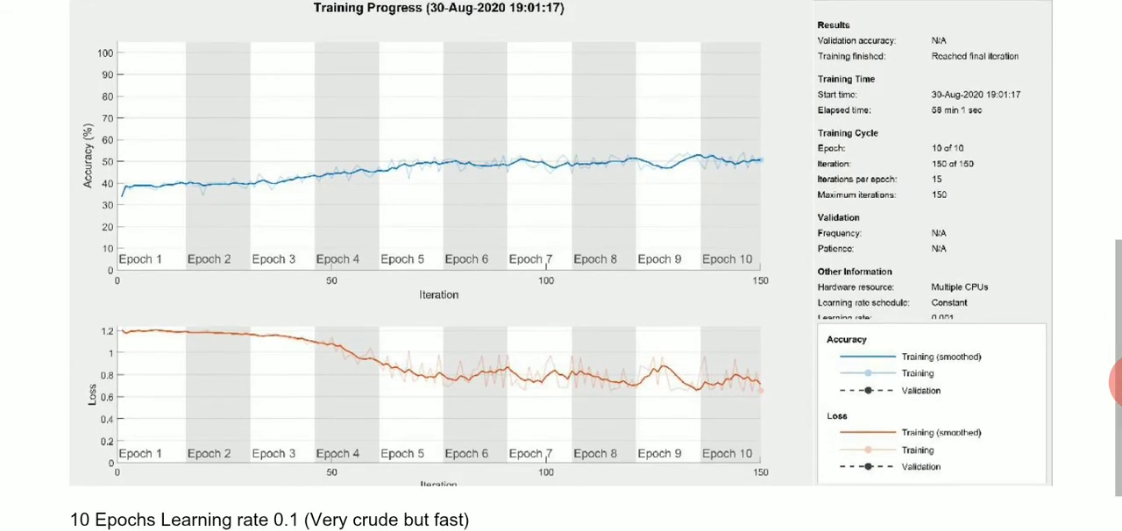
scroll(down, 3)
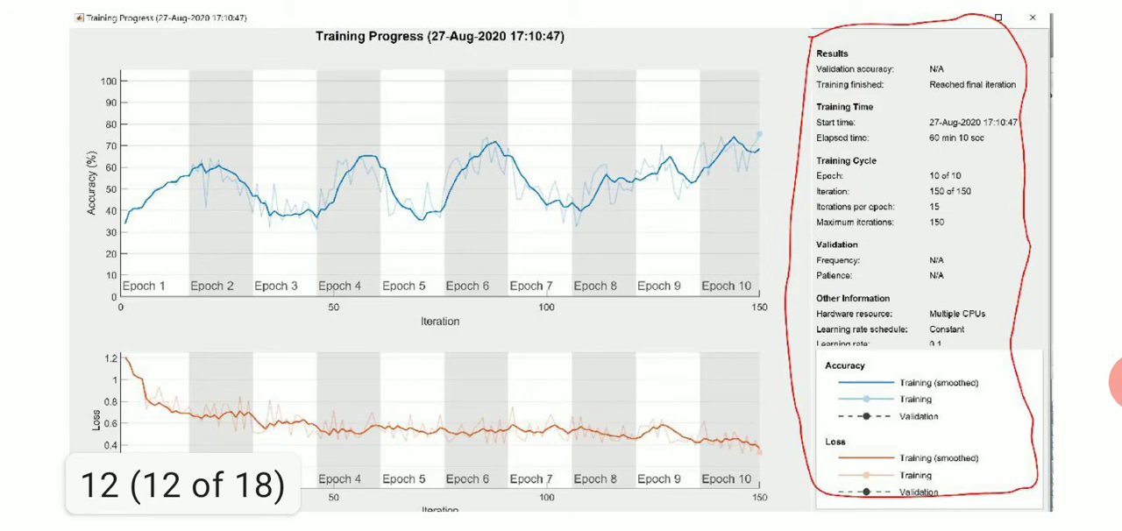
scroll(down, 3)
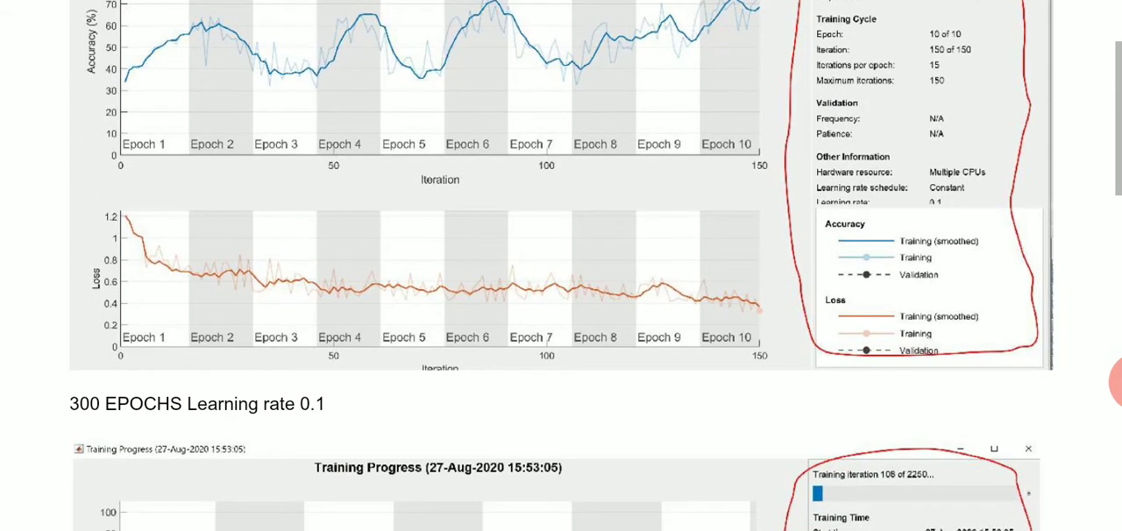
scroll(down, 3)
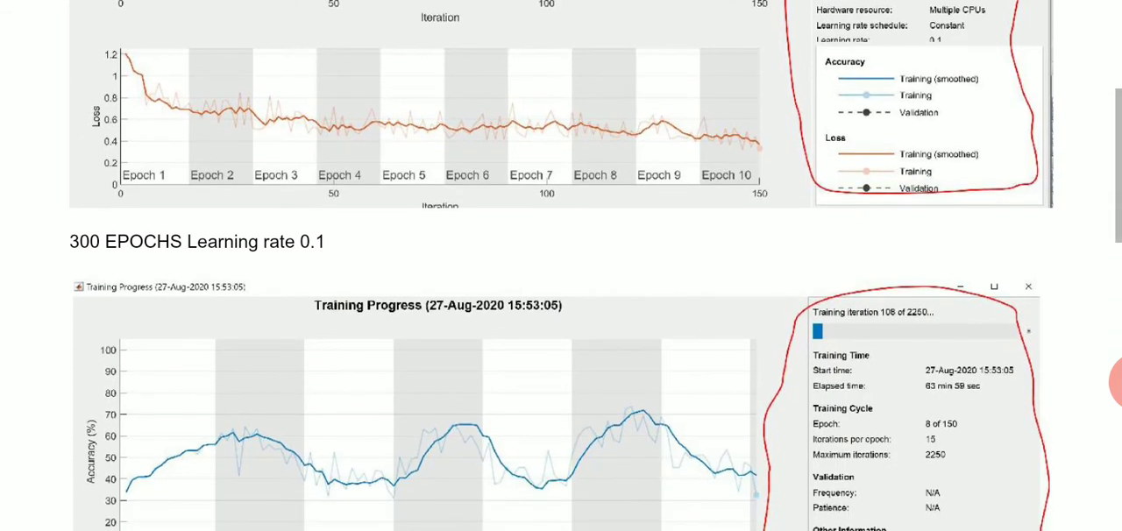
scroll(down, 3)
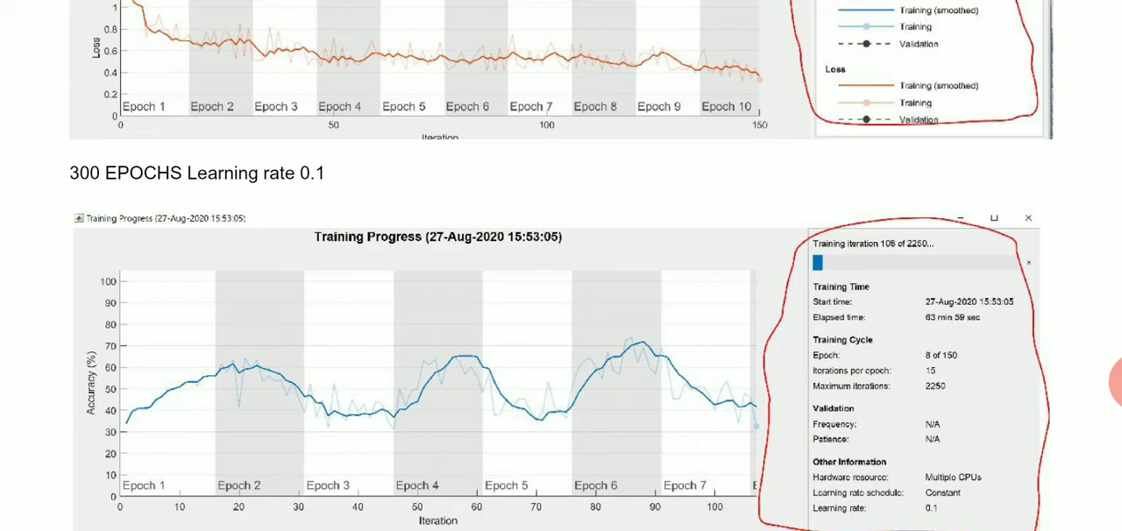
scroll(down, 3)
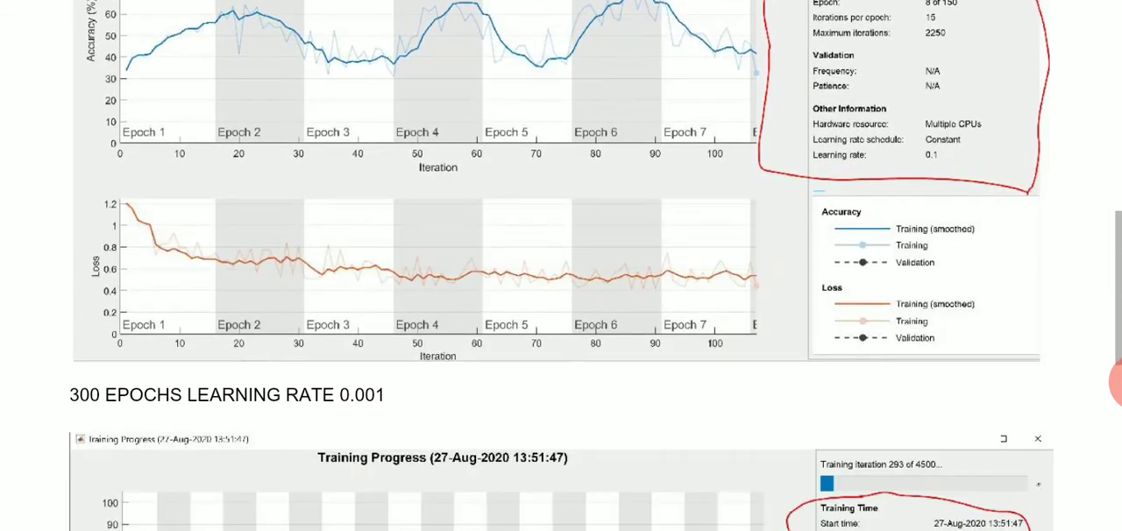
scroll(down, 3)
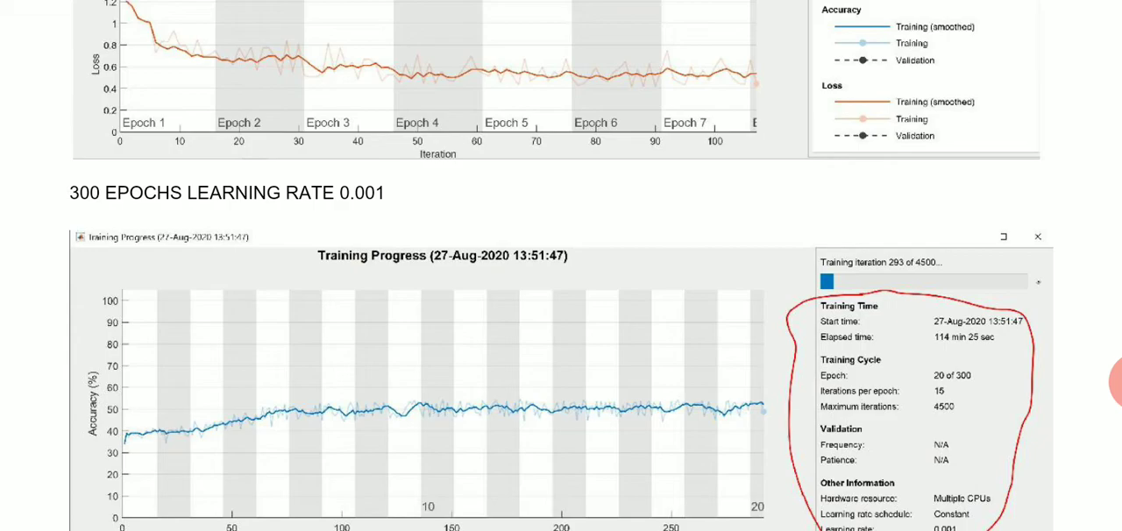
scroll(down, 3)
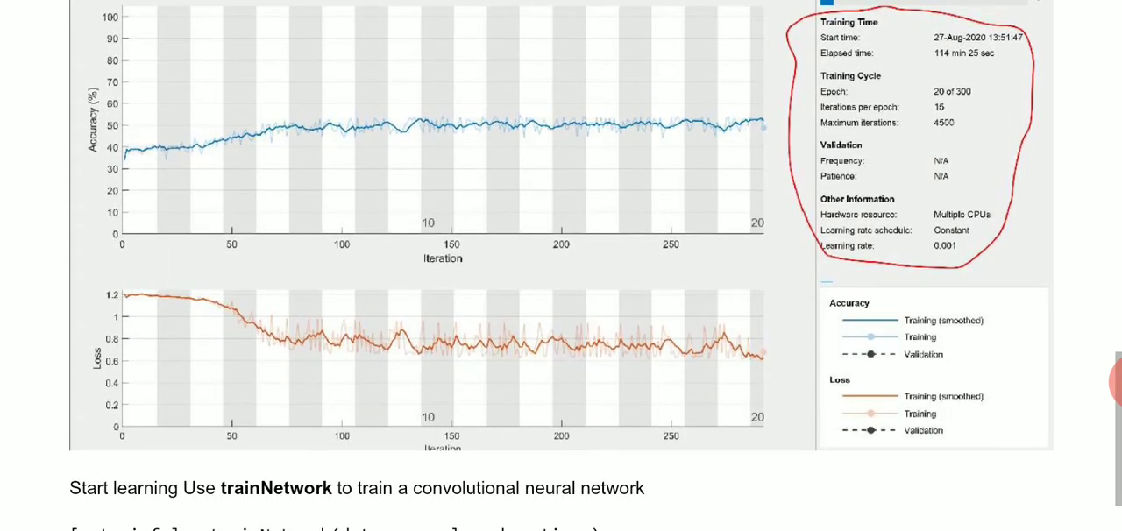
scroll(down, 3)
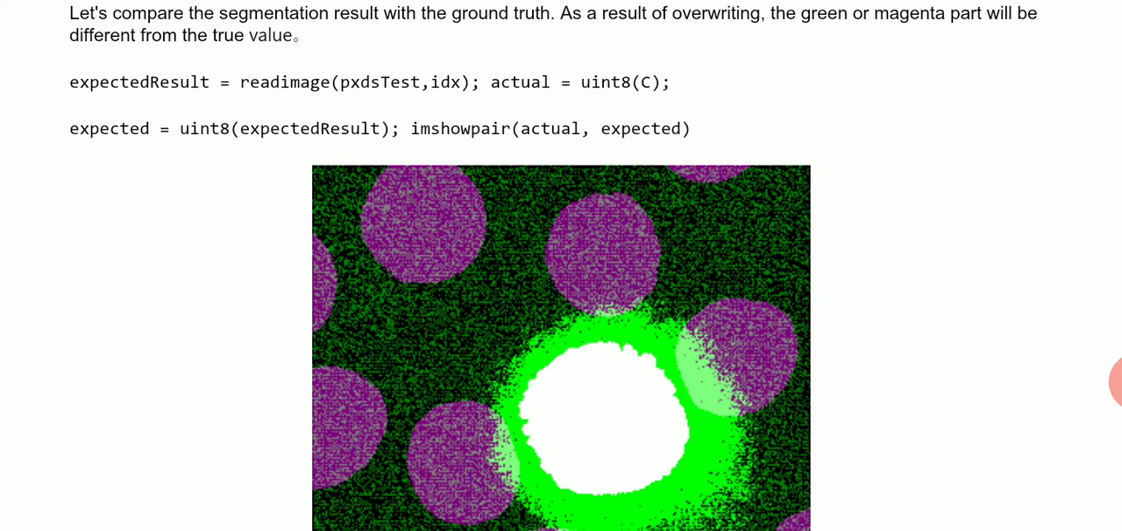
scroll(down, 3)
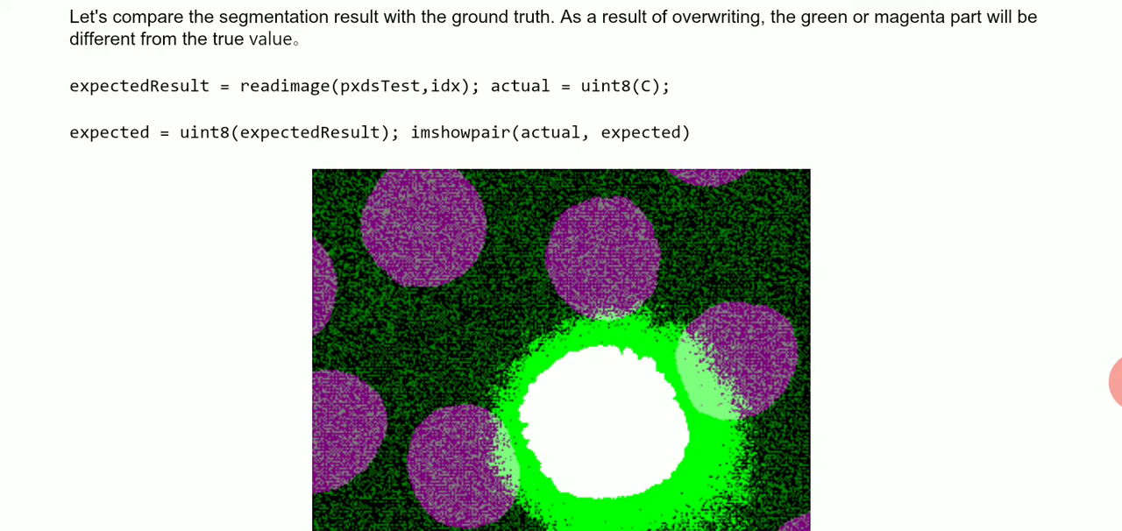
scroll(down, 3)
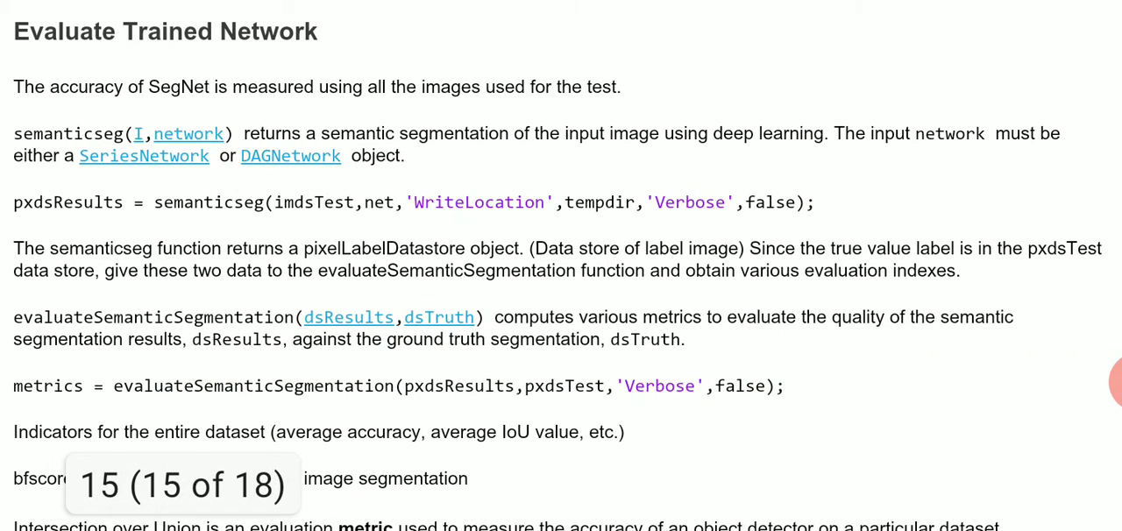
scroll(down, 3)
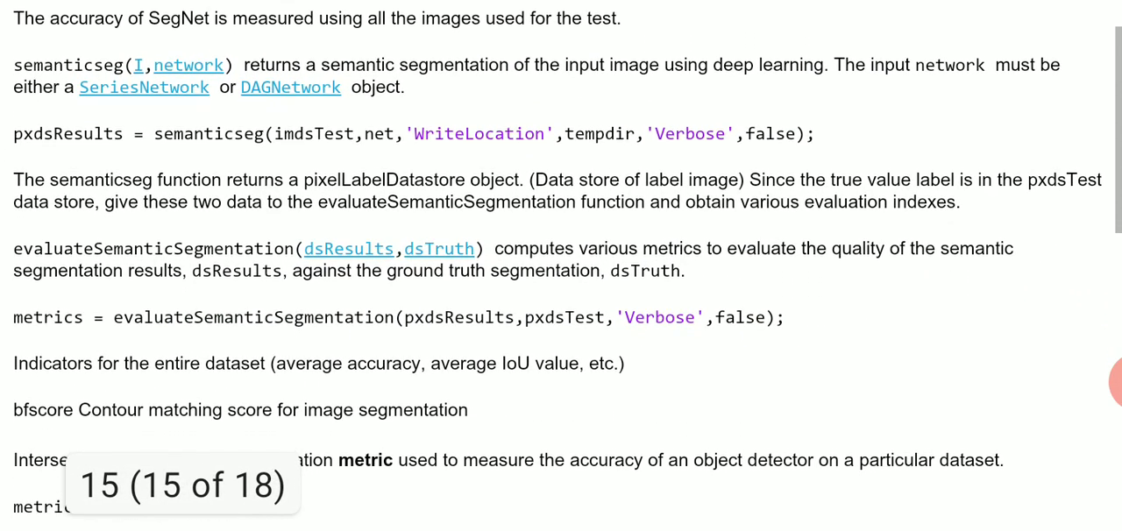
scroll(up, 3)
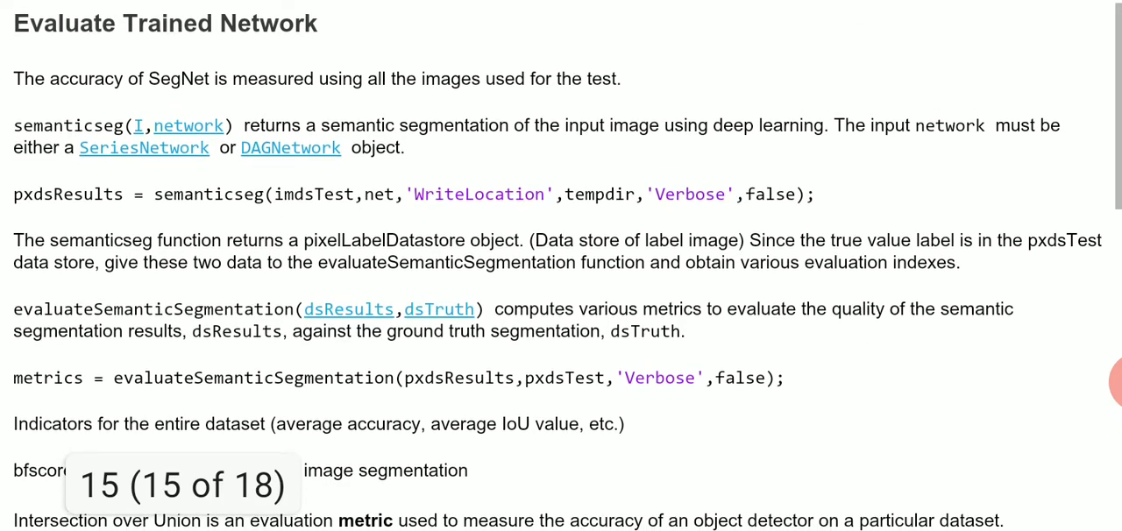
scroll(down, 3)
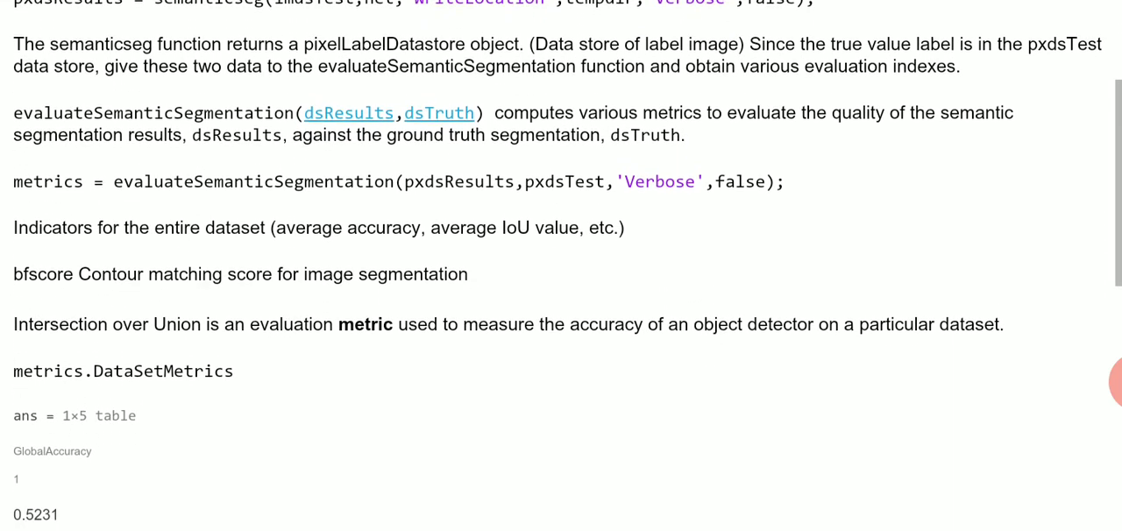
scroll(down, 3)
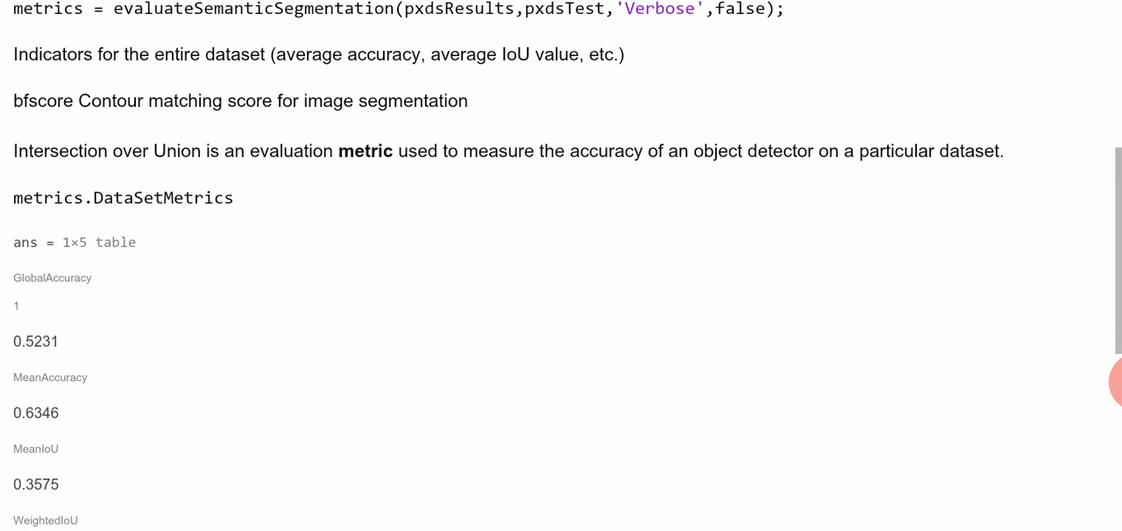
scroll(up, 3)
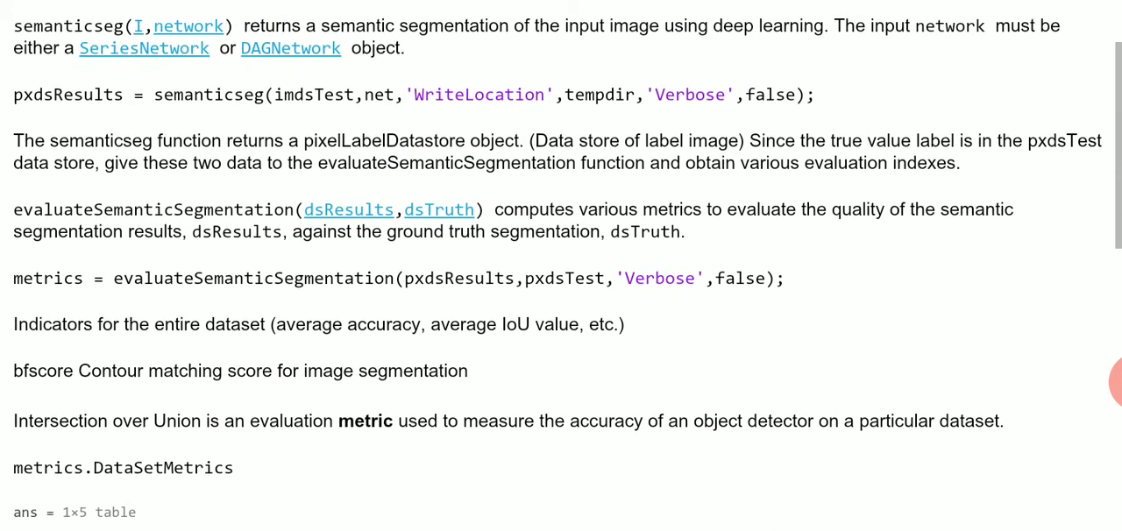
scroll(up, 3)
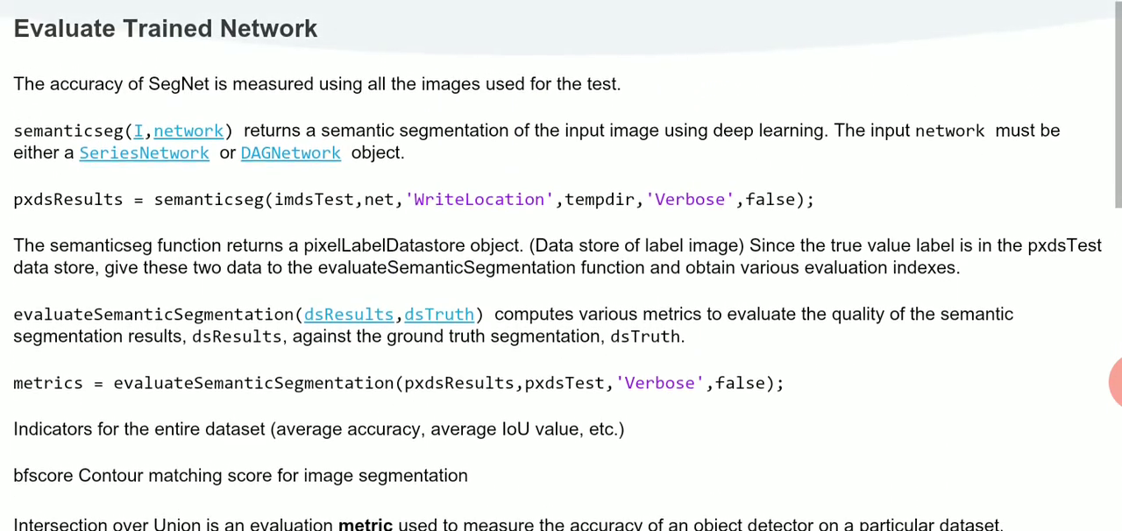
scroll(down, 3)
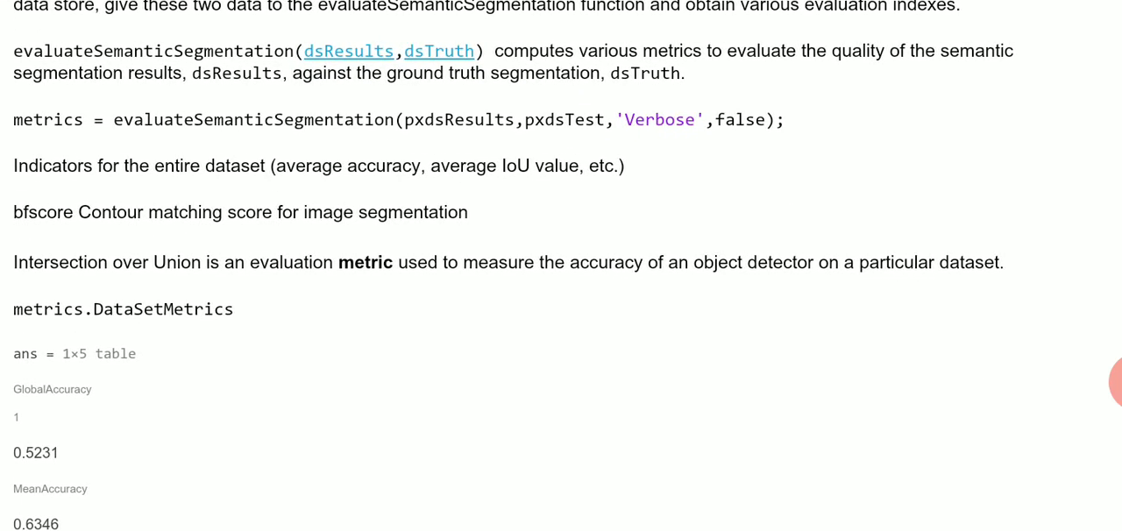
scroll(down, 3)
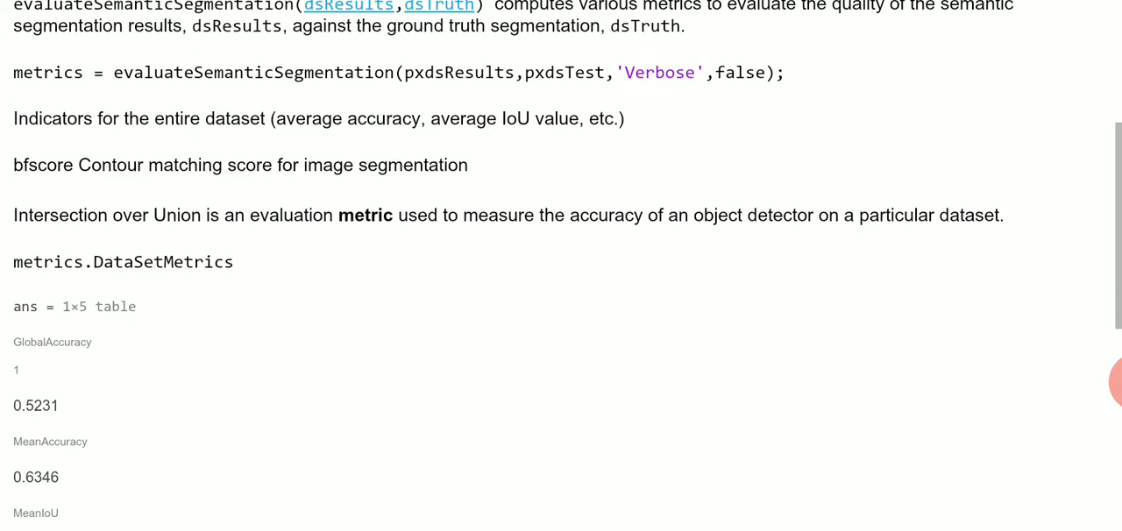
scroll(down, 3)
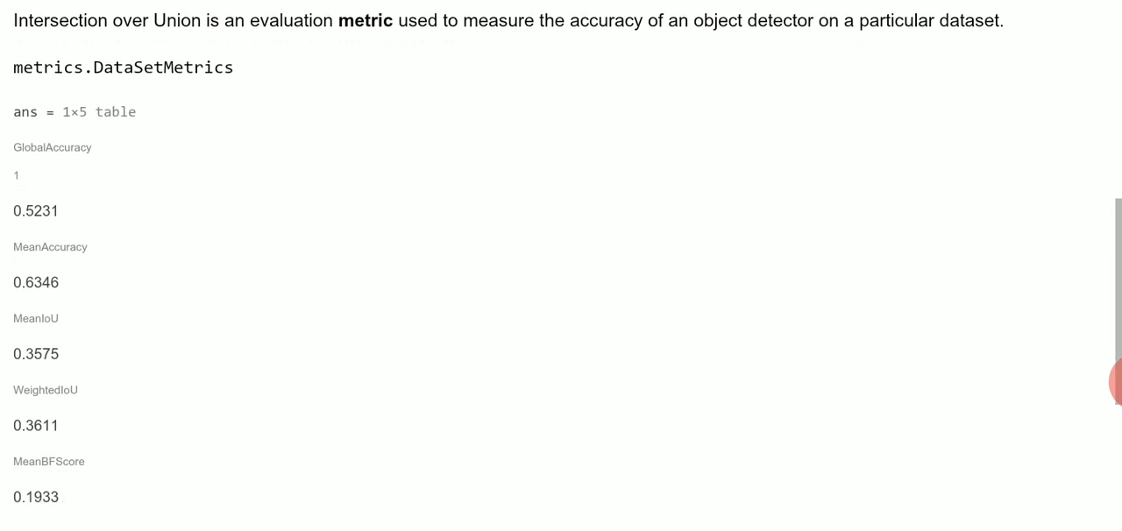
scroll(down, 3)
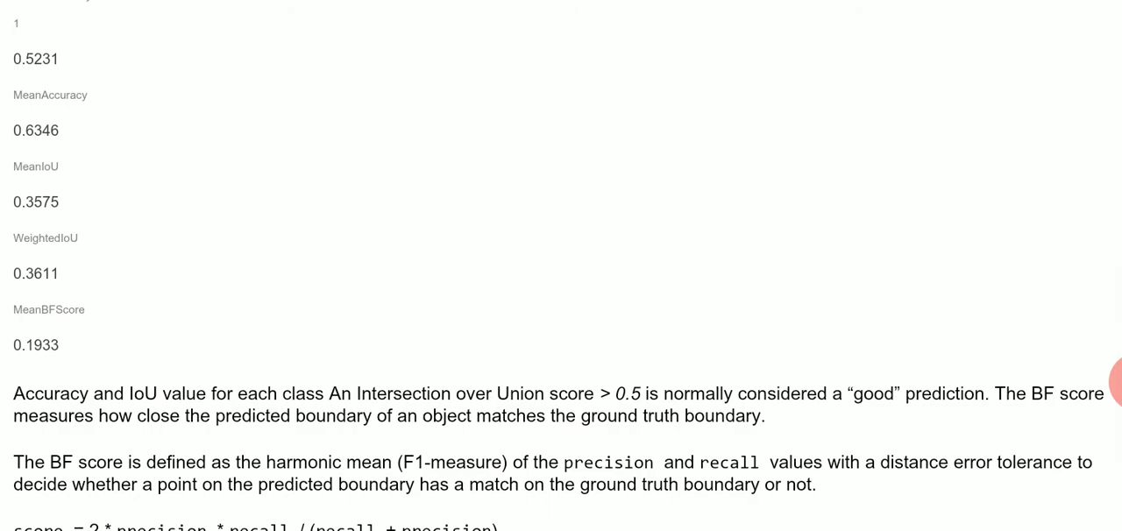
scroll(down, 3)
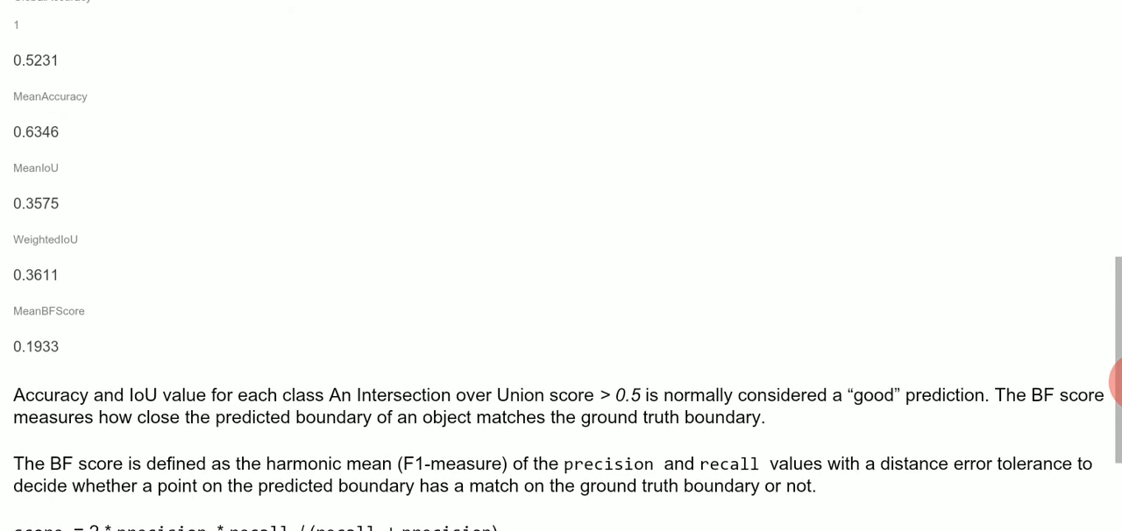
scroll(down, 3)
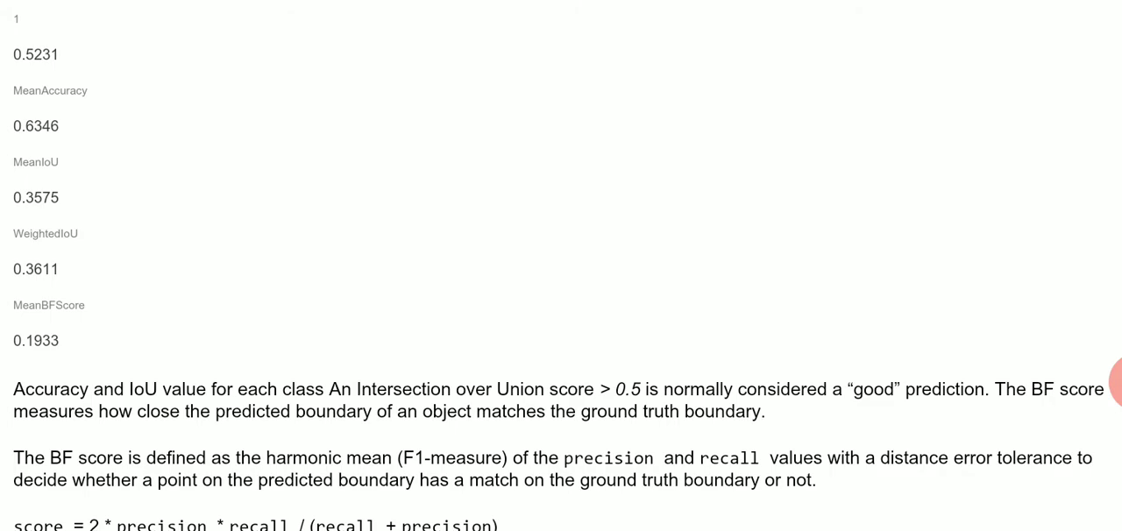
scroll(down, 3)
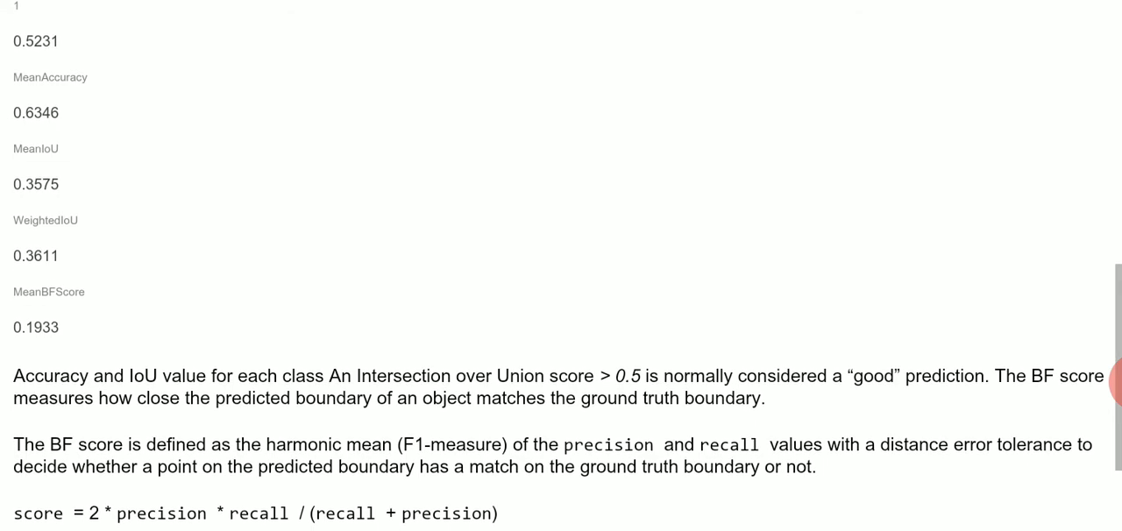
scroll(down, 3)
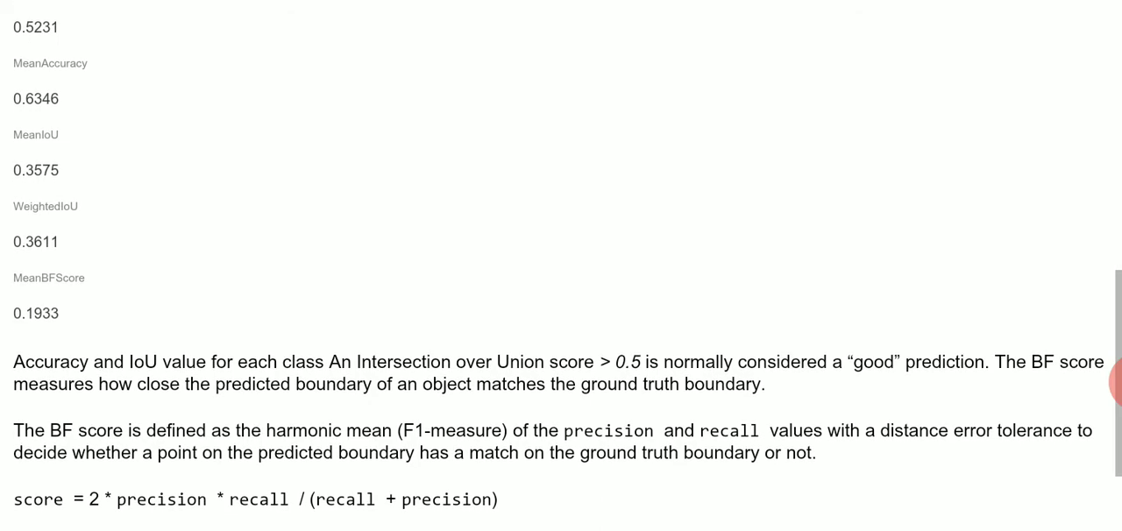
scroll(down, 3)
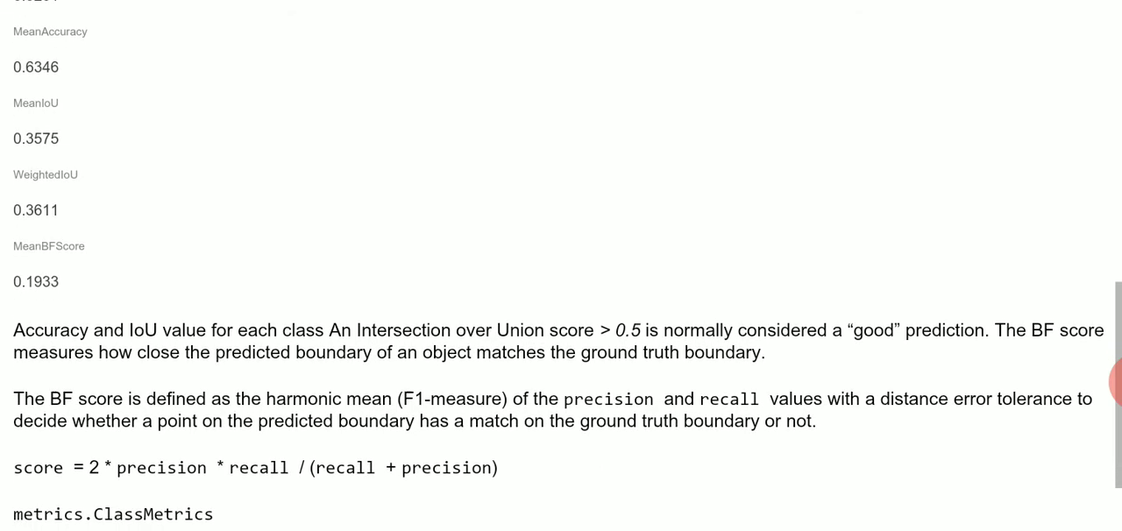
scroll(up, 3)
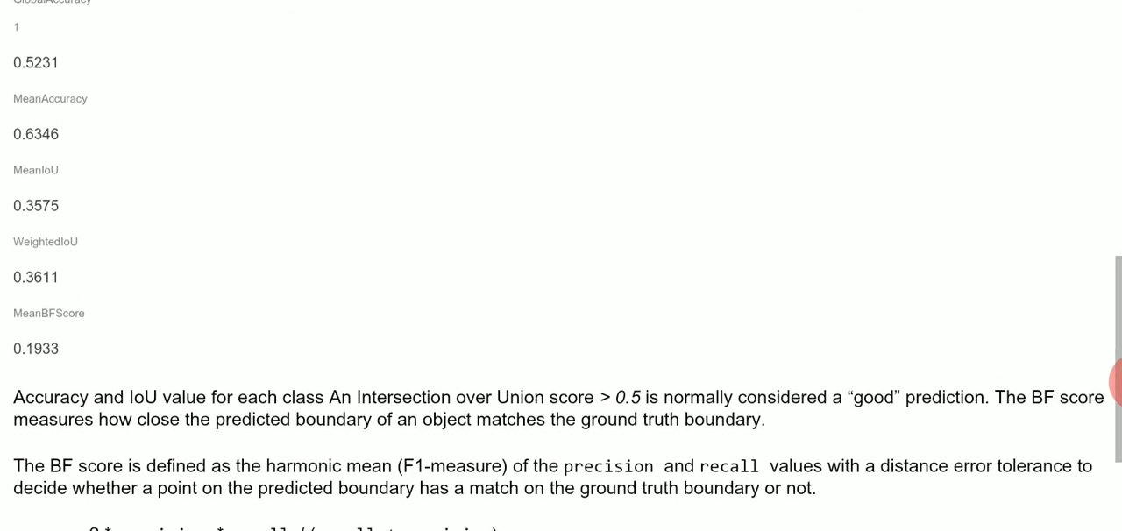
scroll(down, 3)
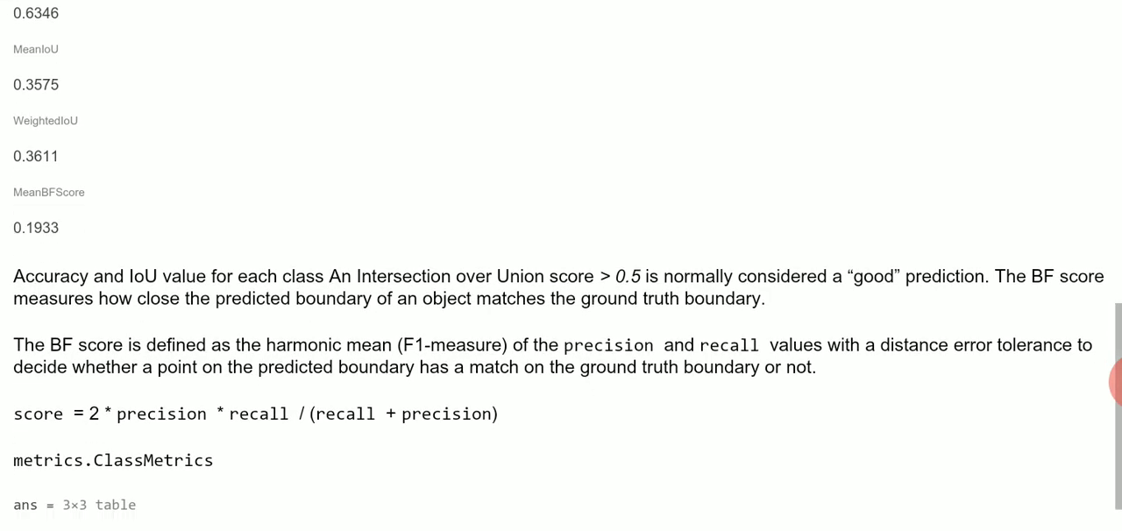
scroll(down, 3)
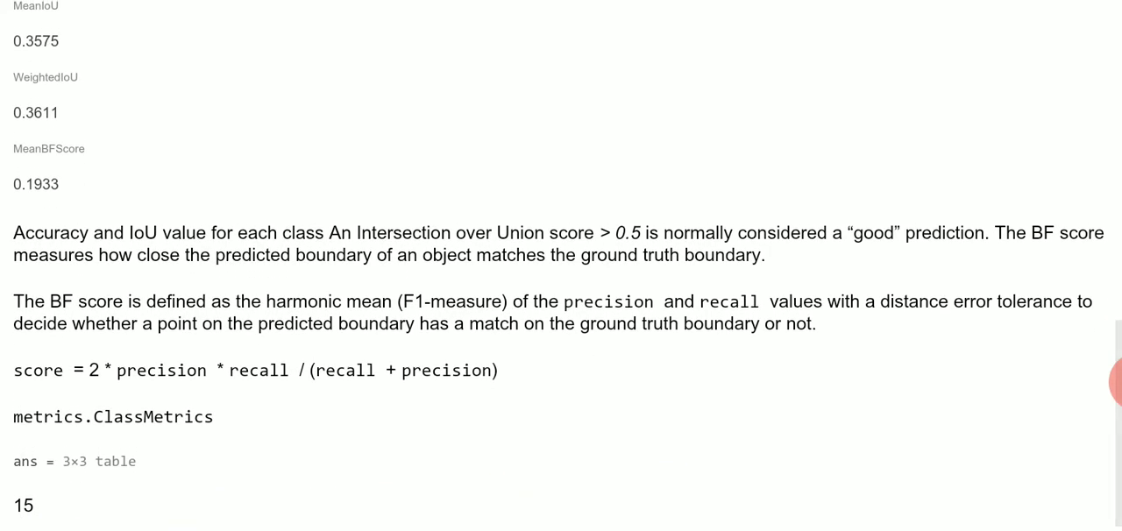
scroll(down, 3)
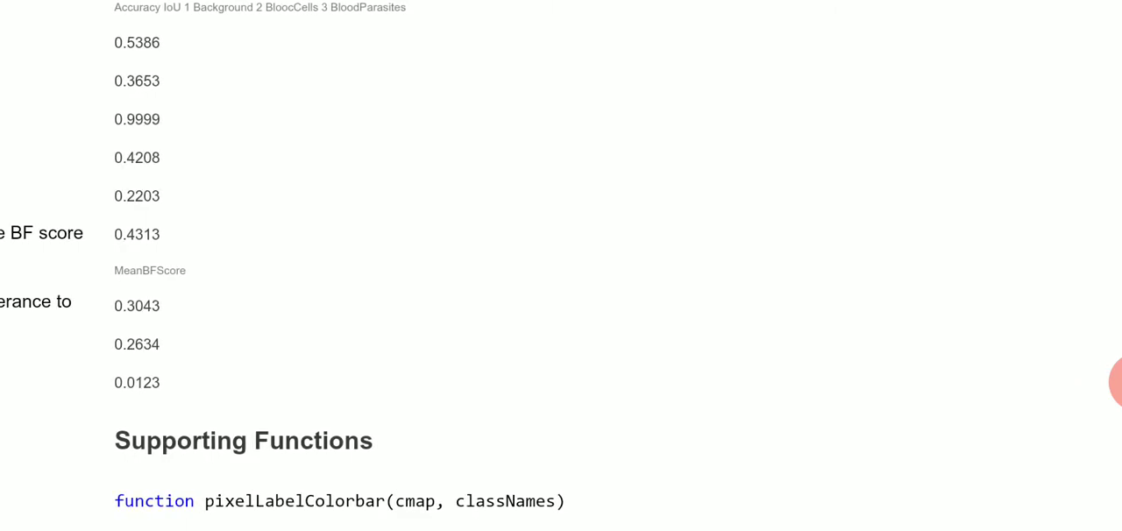
scroll(down, 3)
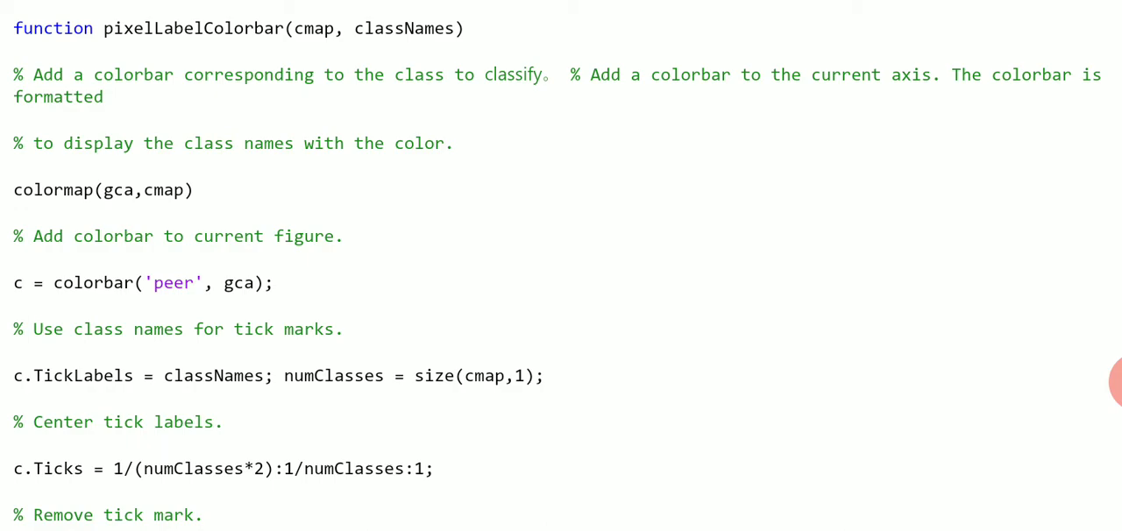
scroll(down, 3)
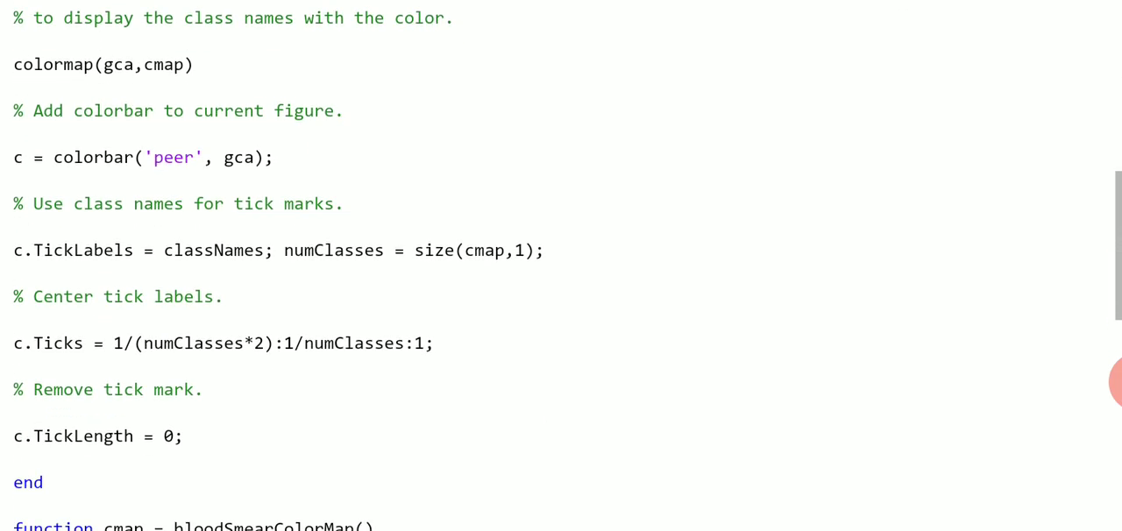
scroll(down, 3)
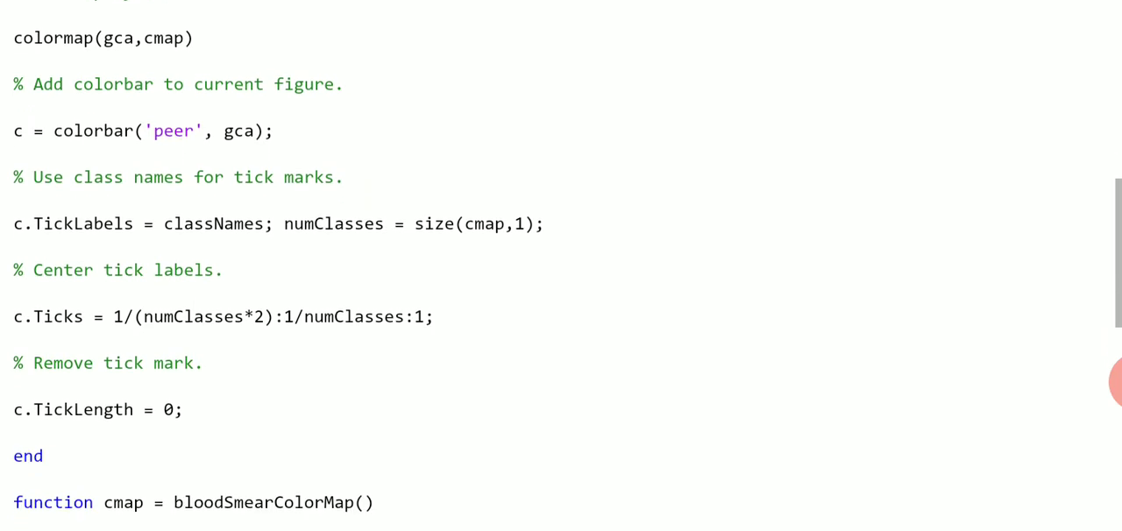
scroll(down, 3)
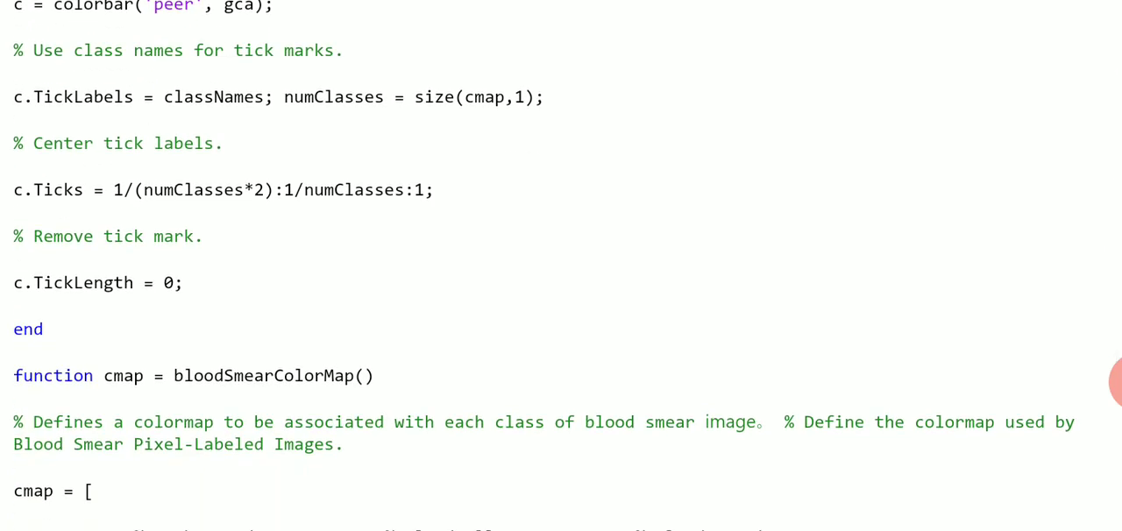
scroll(down, 3)
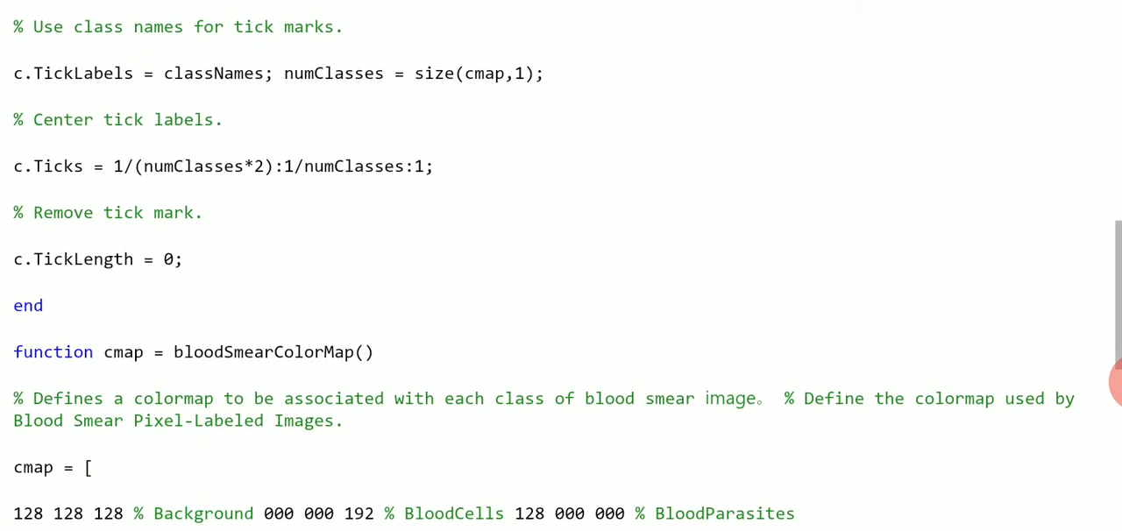
scroll(down, 3)
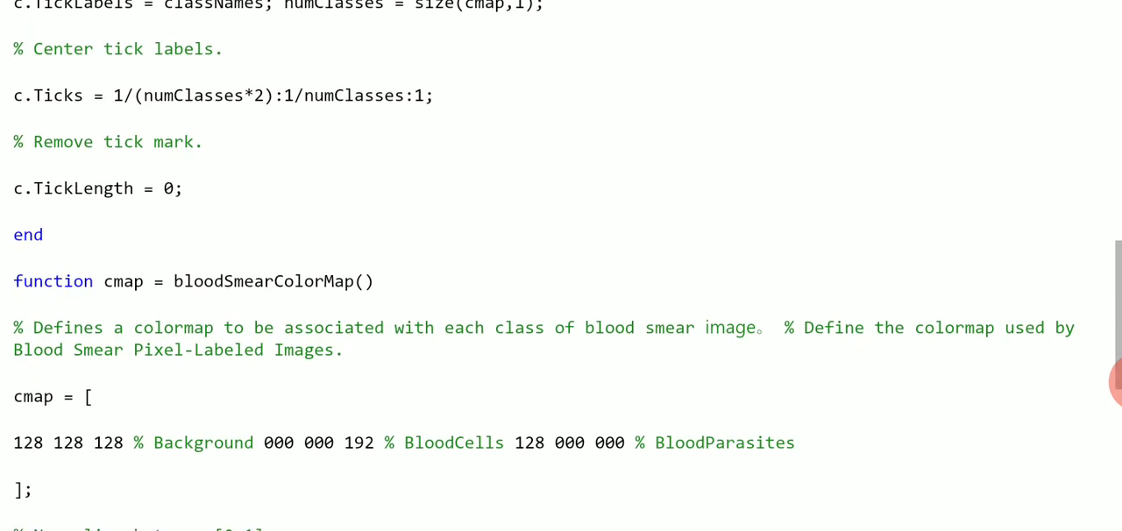
scroll(down, 3)
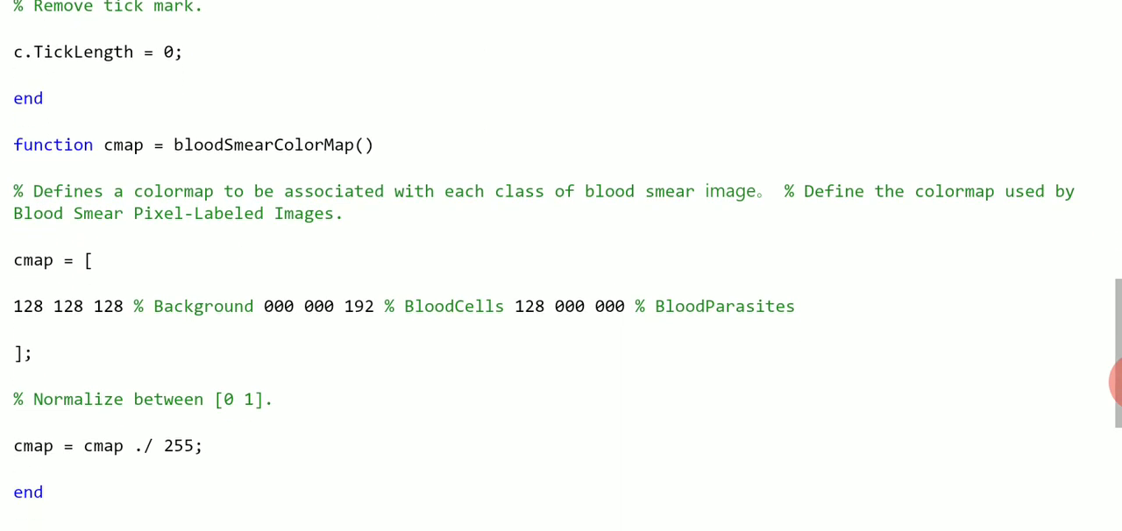
scroll(down, 3)
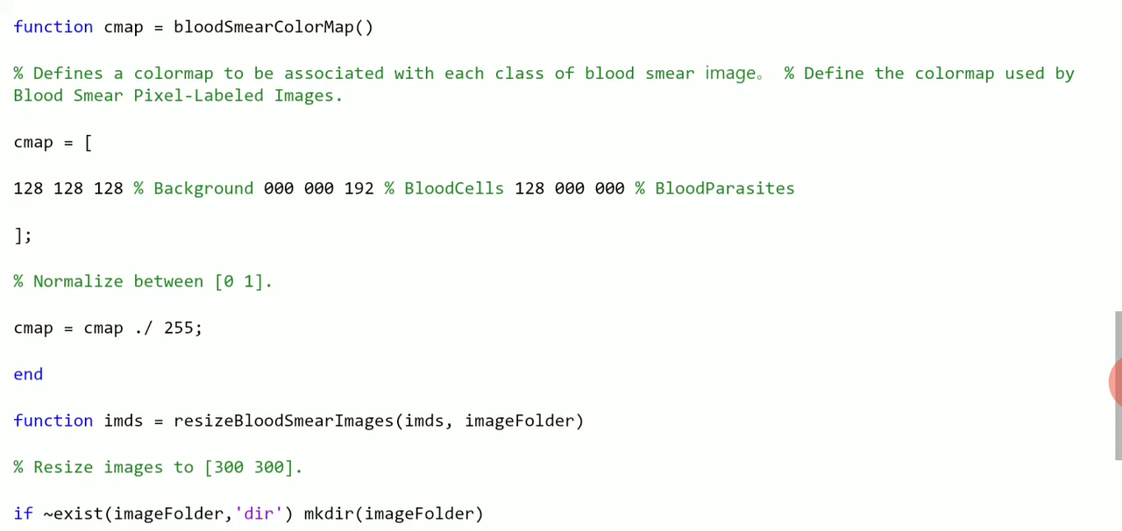
scroll(down, 3)
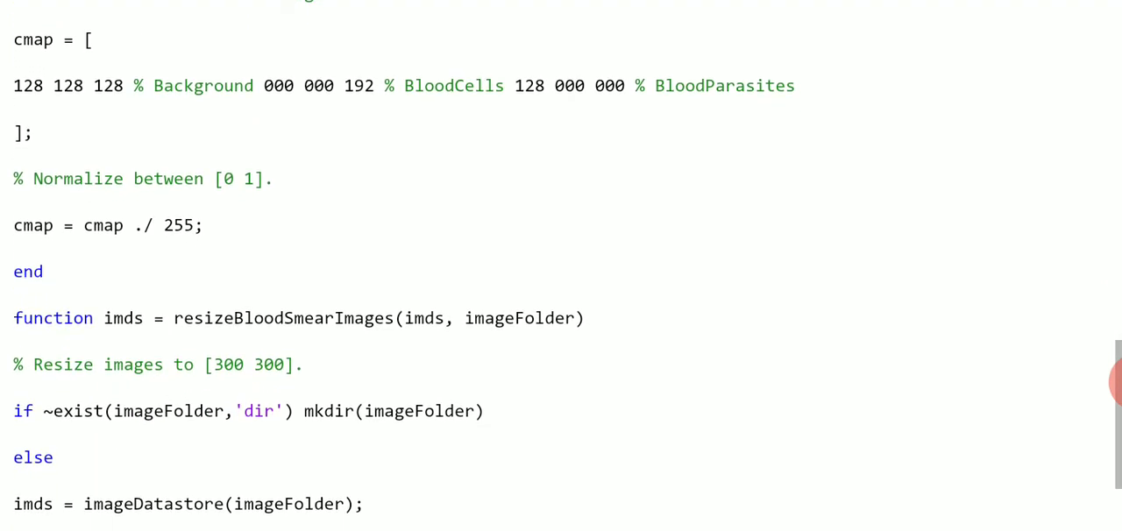
scroll(down, 3)
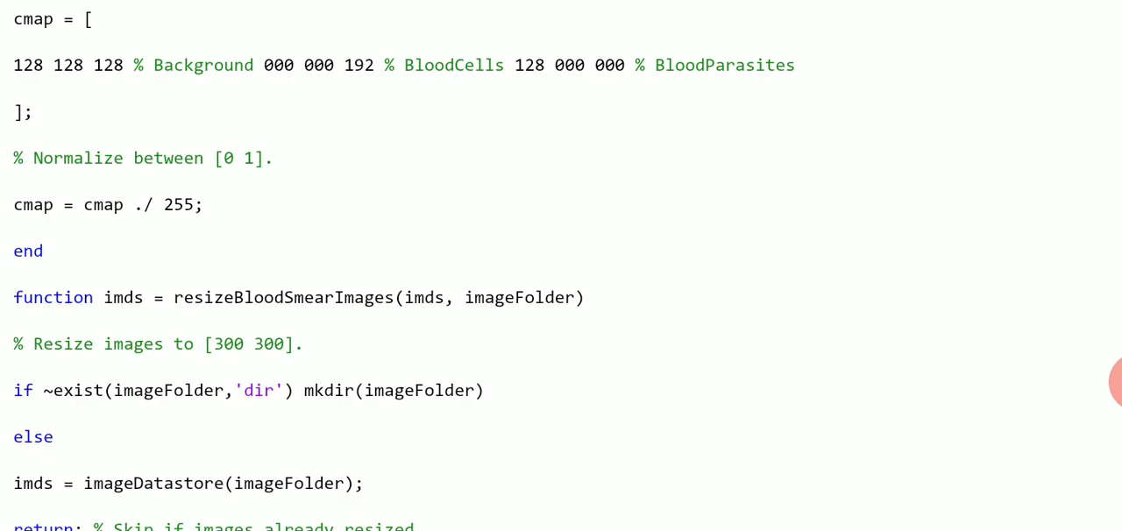
scroll(down, 3)
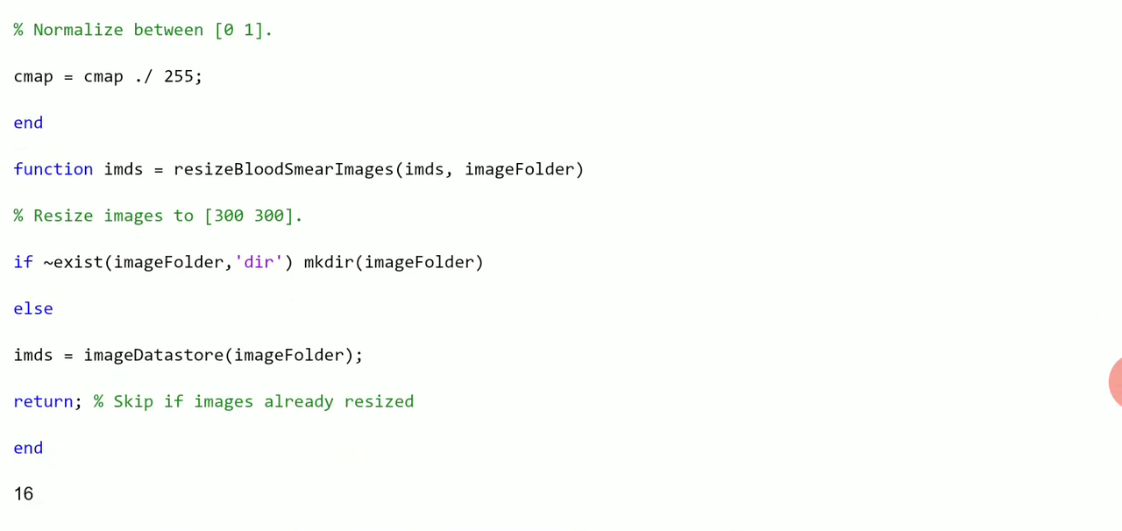